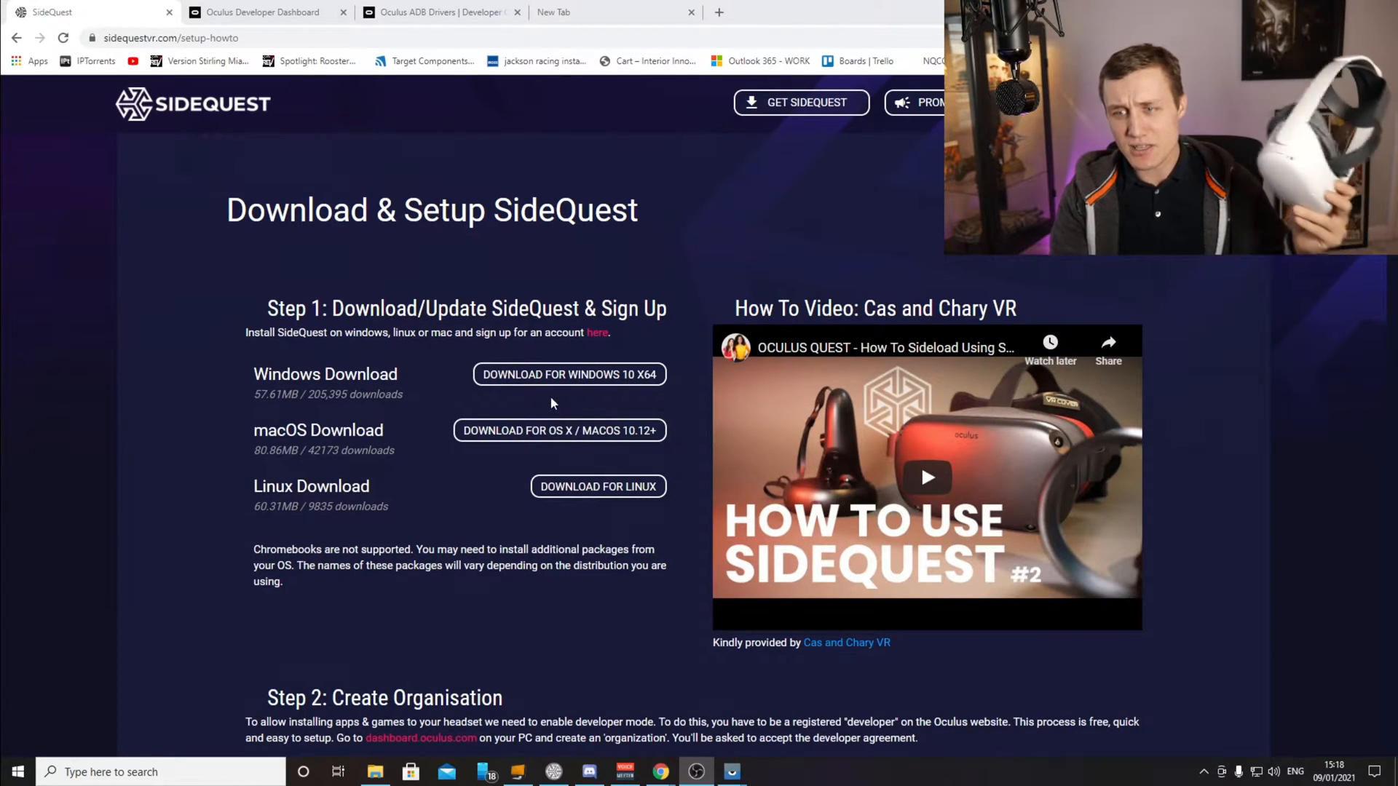
pyautogui.moveTo(568, 374)
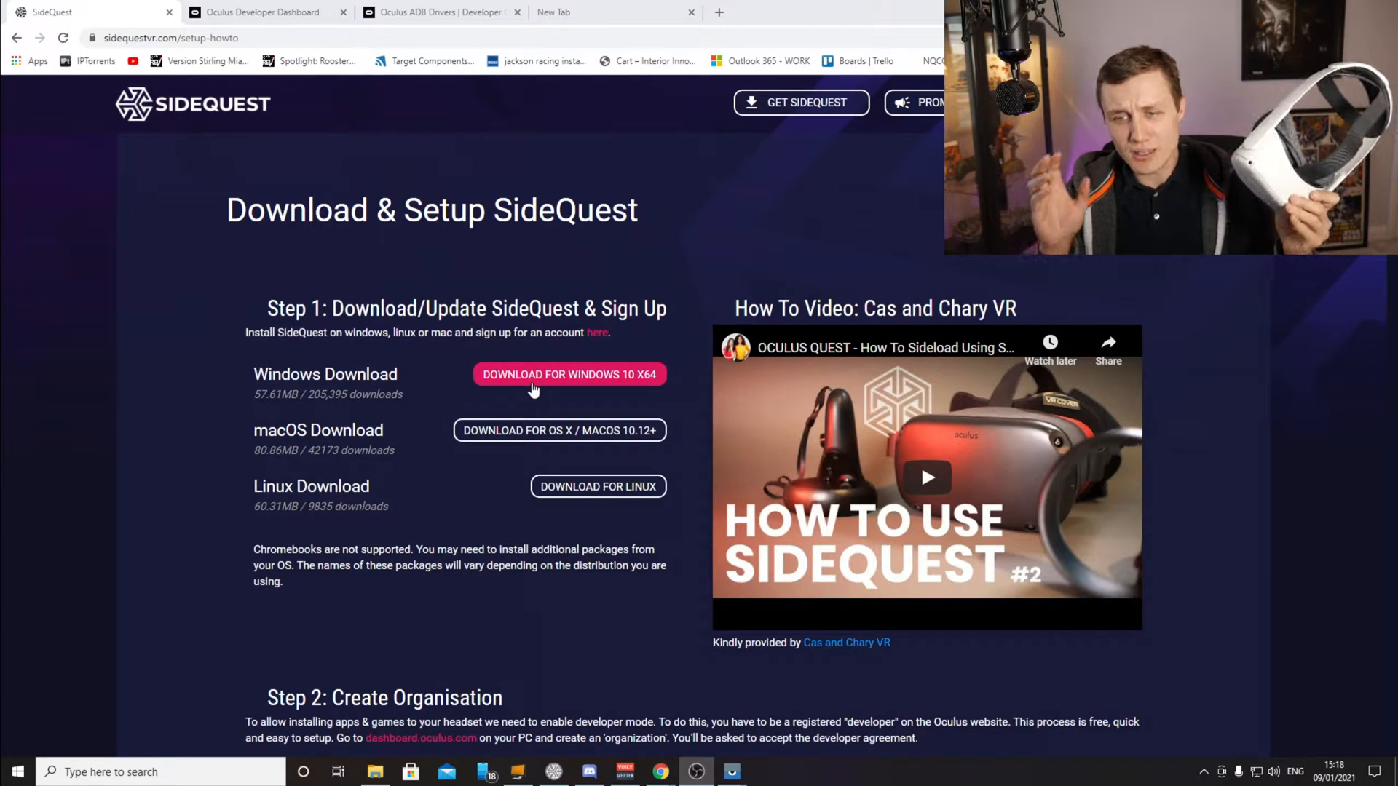
pyautogui.moveTo(608, 414)
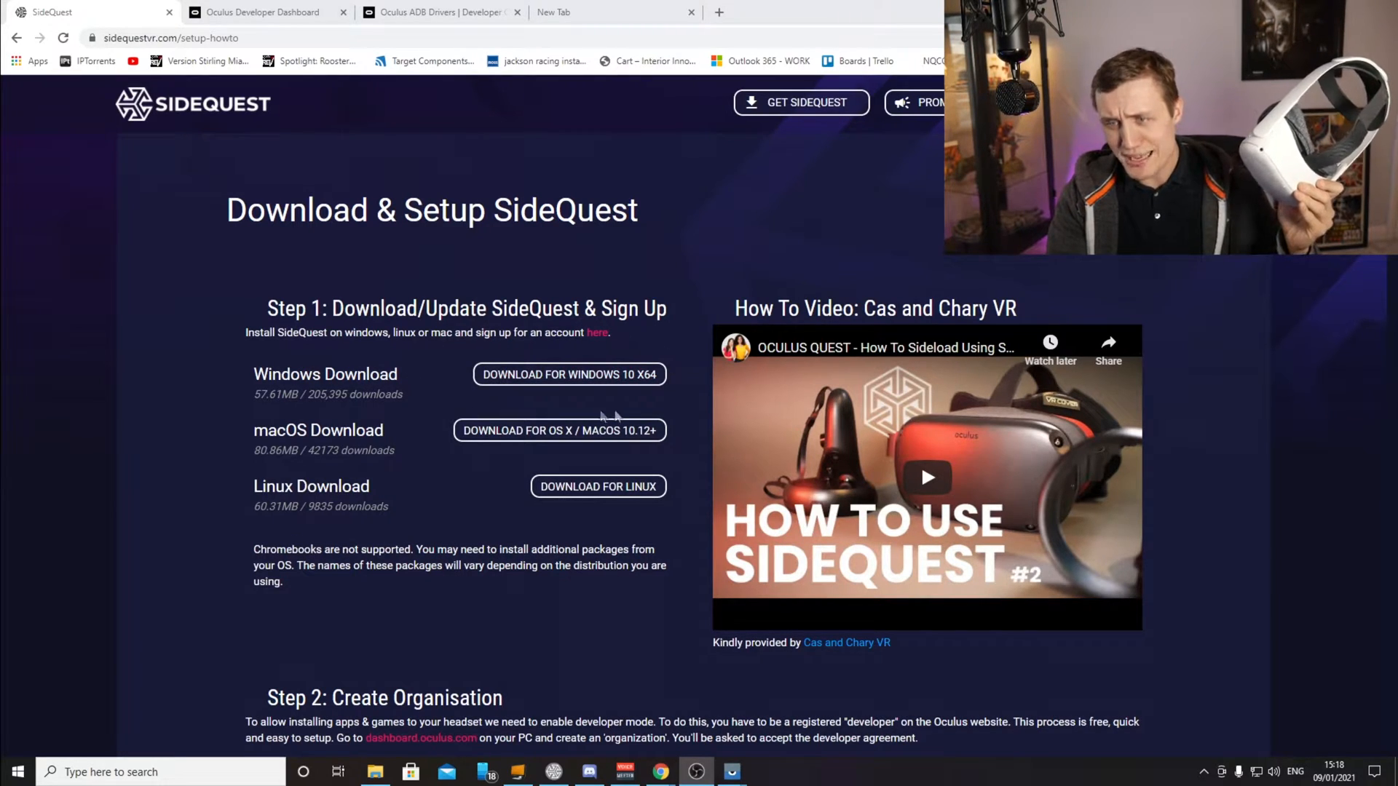
pyautogui.moveTo(562, 357)
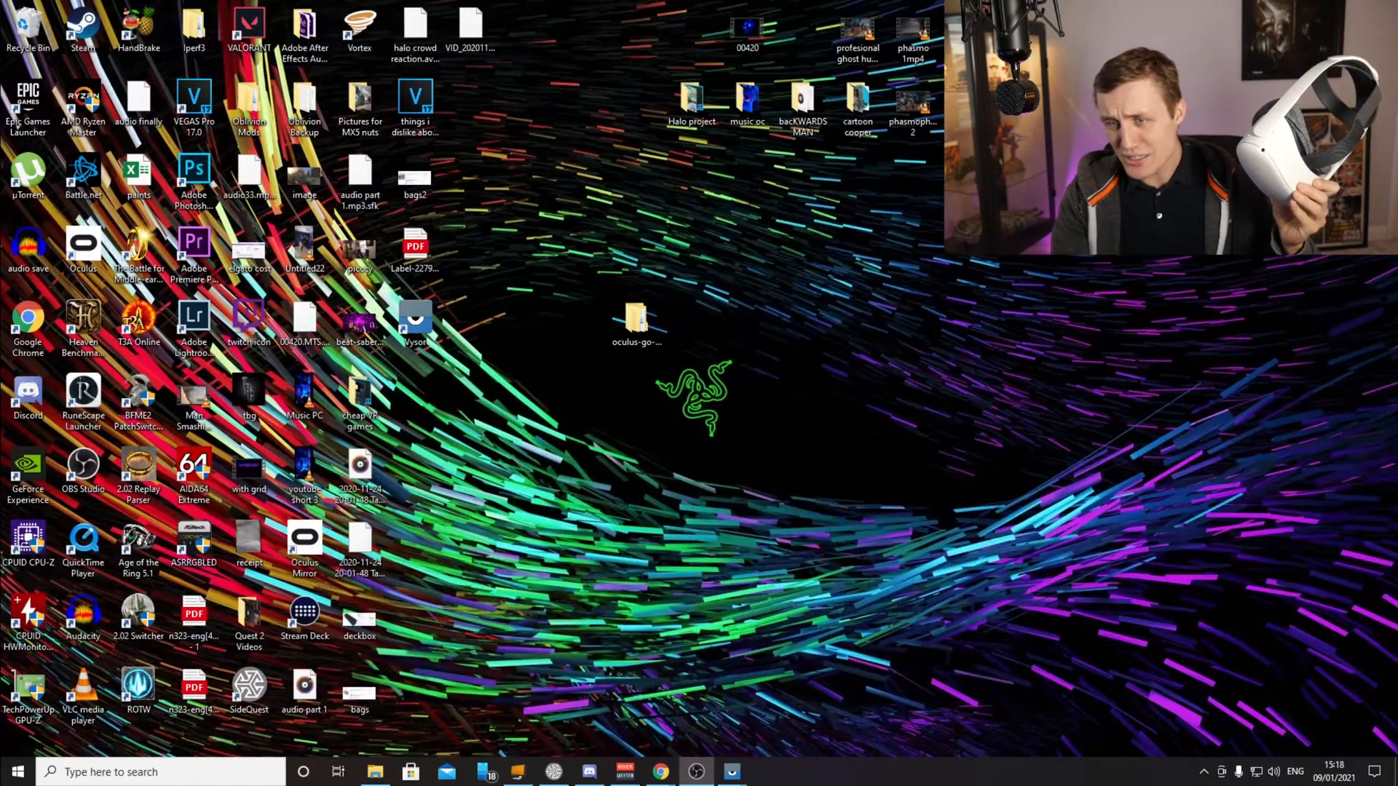
# - Show the Virtual Desktop VR Patch page in SideQuest, then return to the Chrome setup guide
pyautogui.click(553, 772)
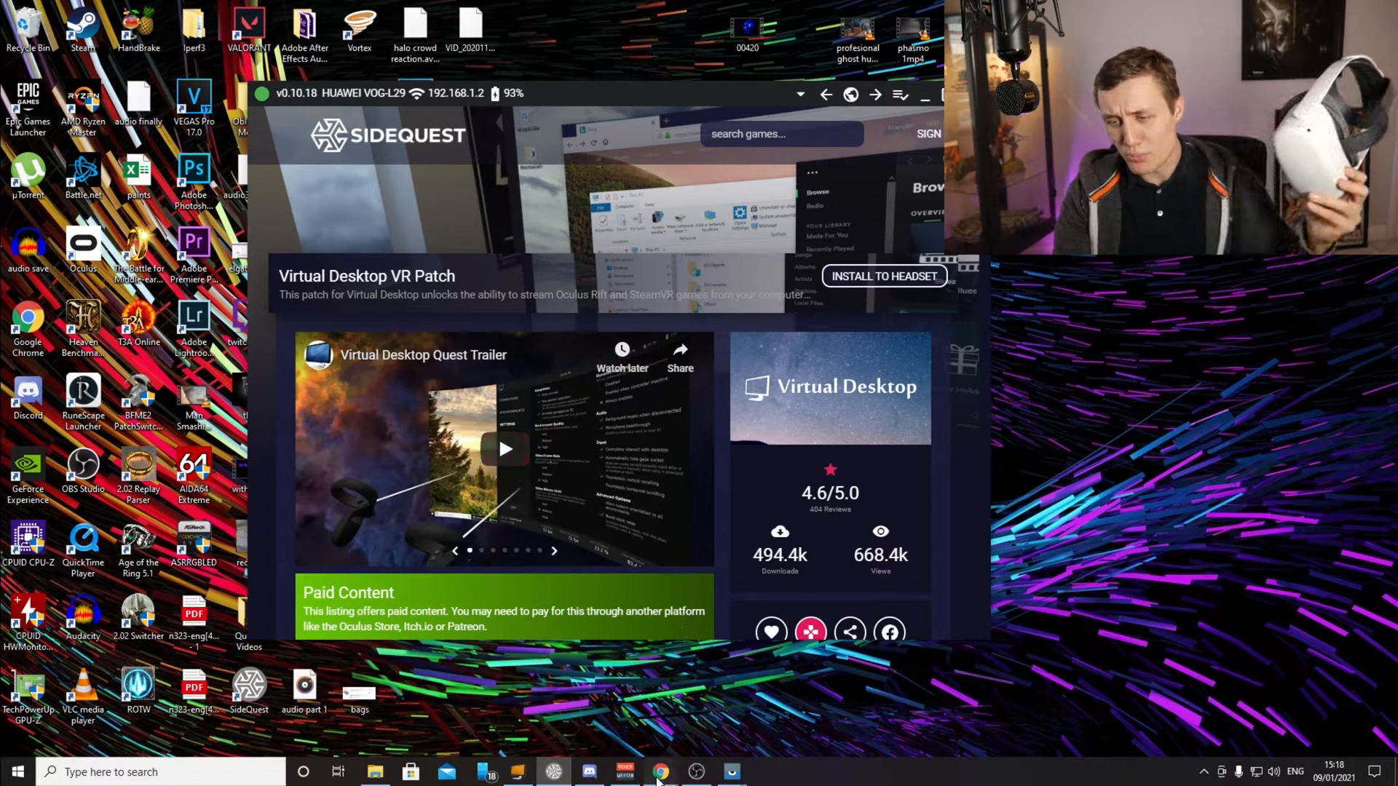
pyautogui.click(659, 771)
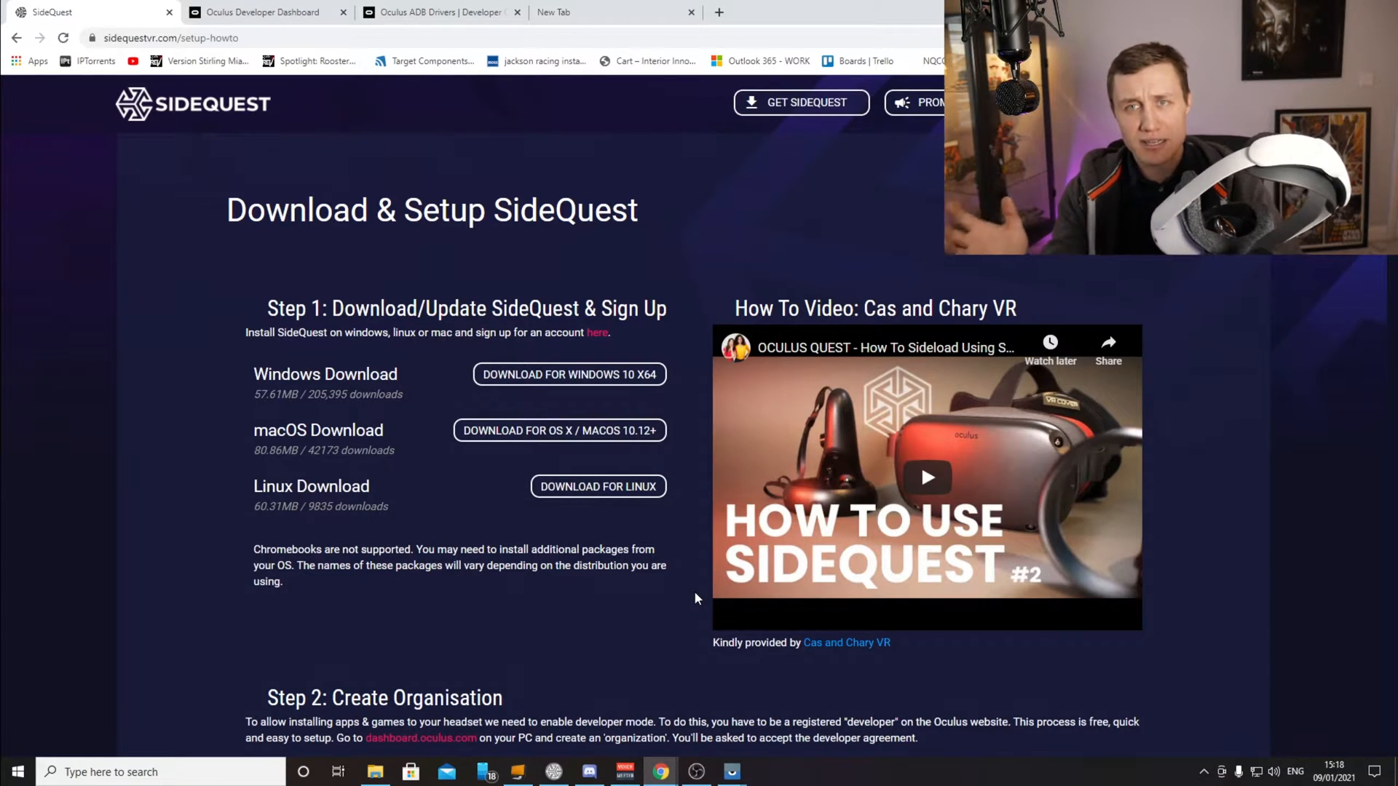
pyautogui.moveTo(523, 484)
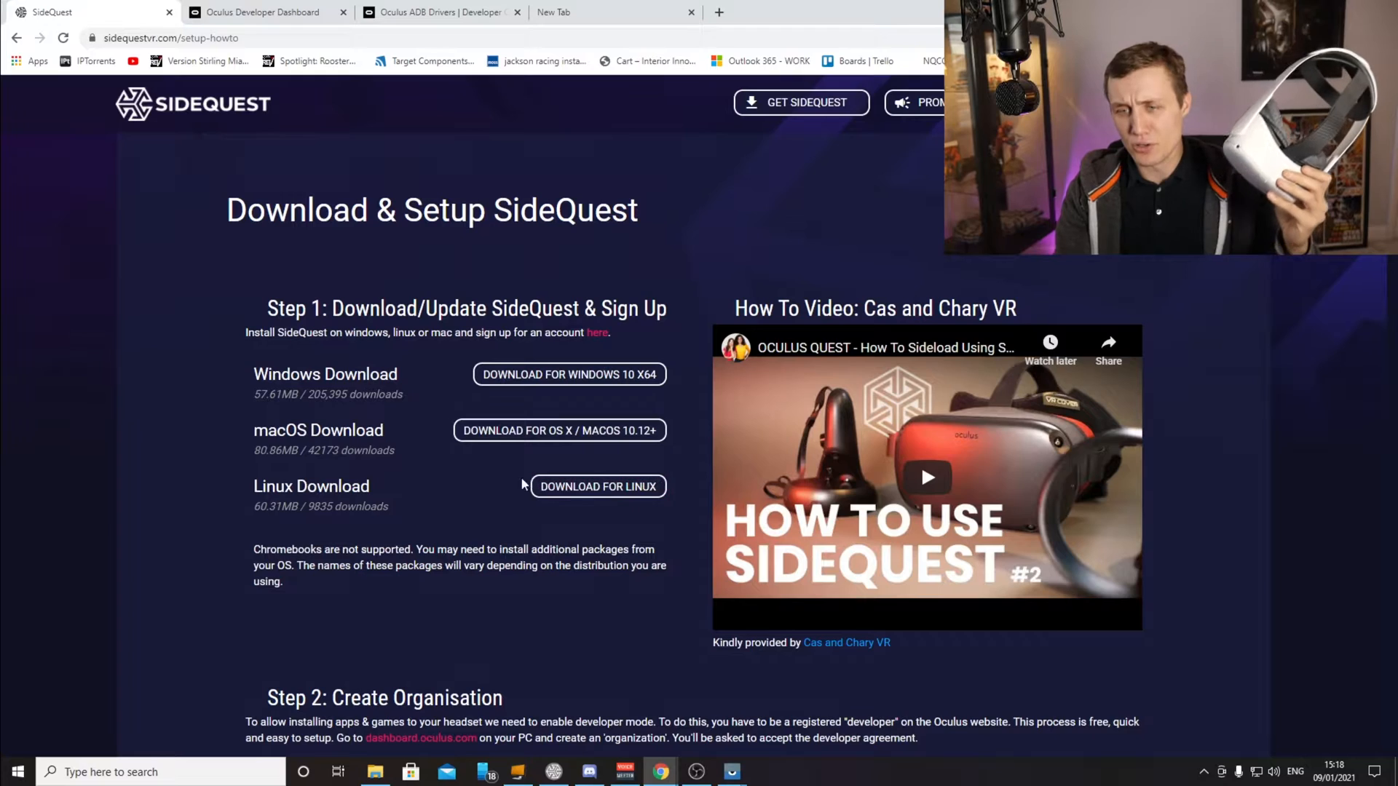
# - Scroll the SideQuest guide to Step 2 Create Organisation and Step 3 Install Drivers
pyautogui.scroll(-3)
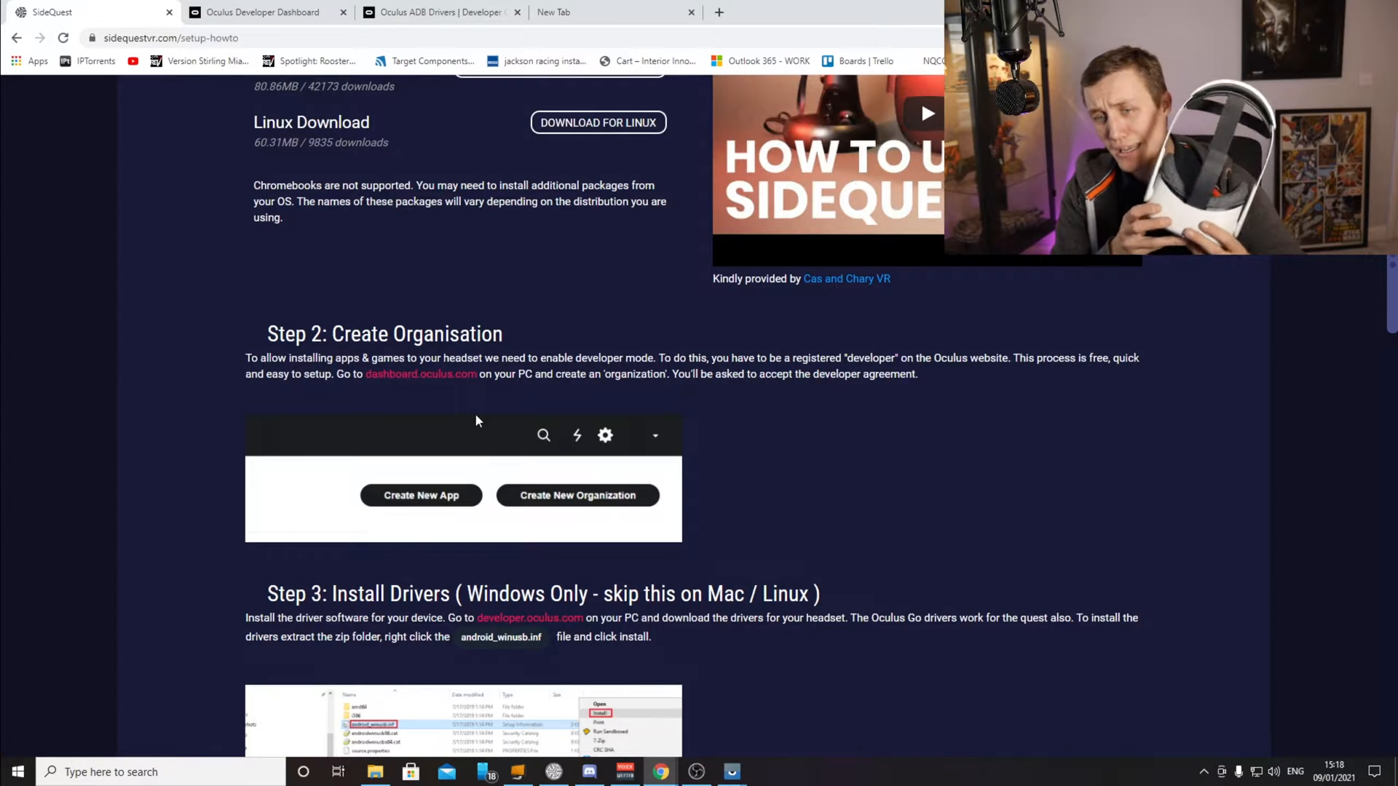
pyautogui.moveTo(420, 373)
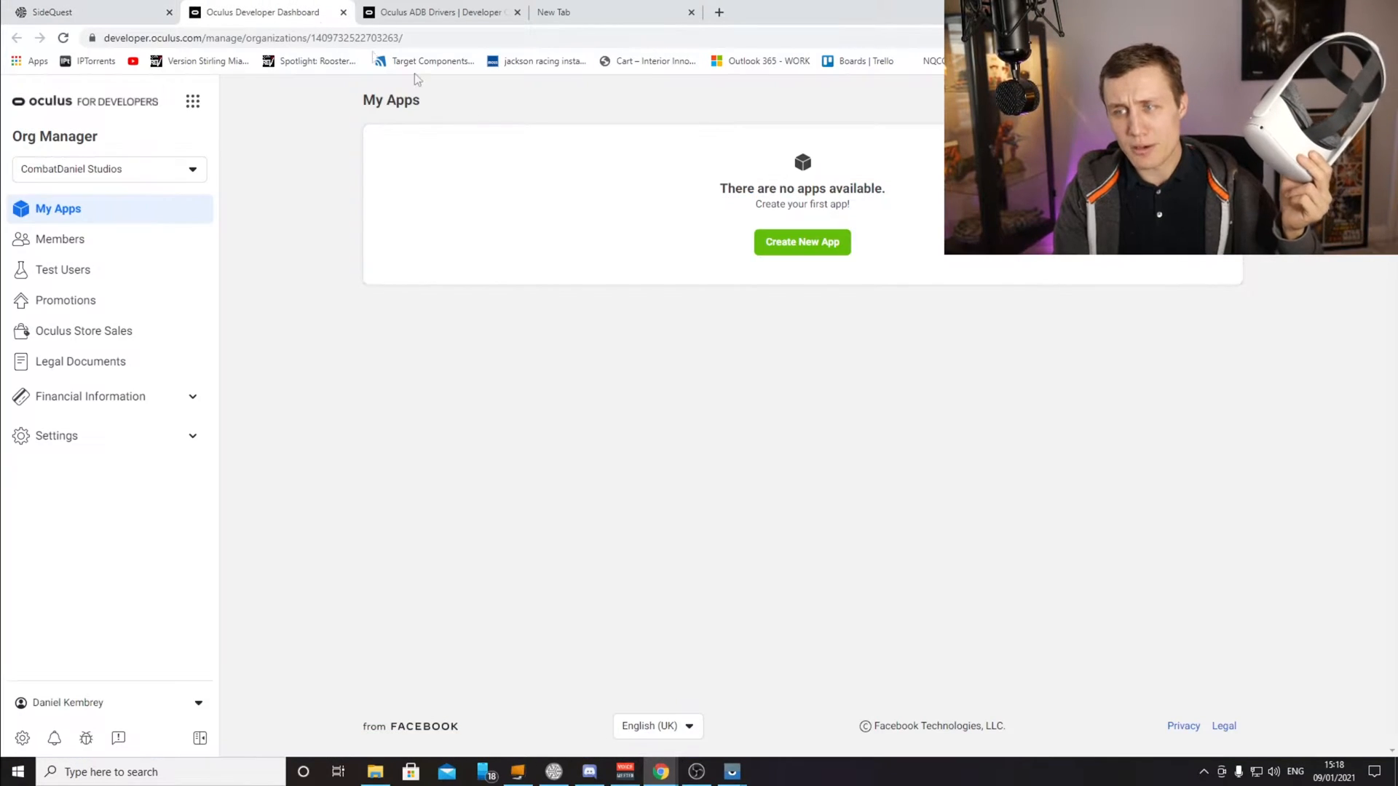
pyautogui.moveTo(538, 402)
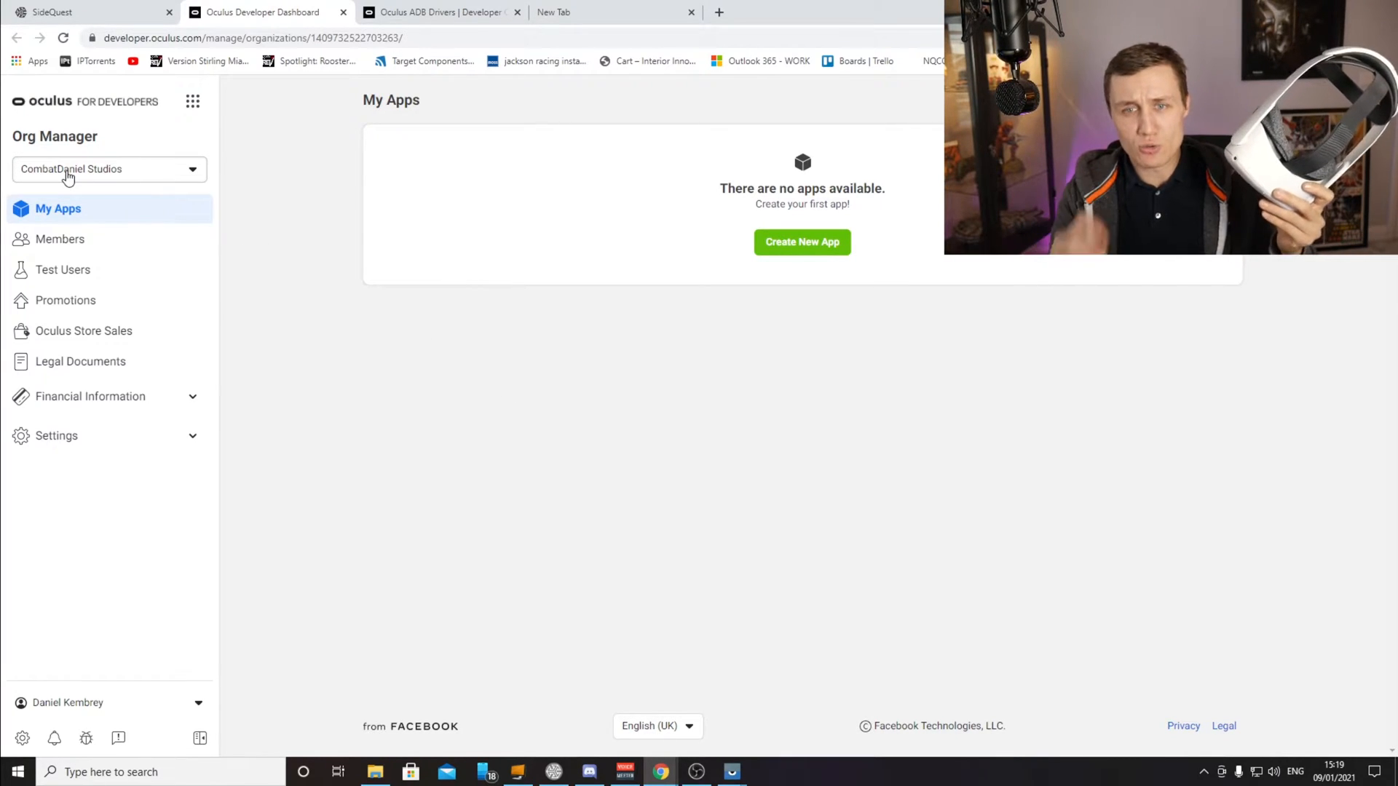
pyautogui.click(108, 168)
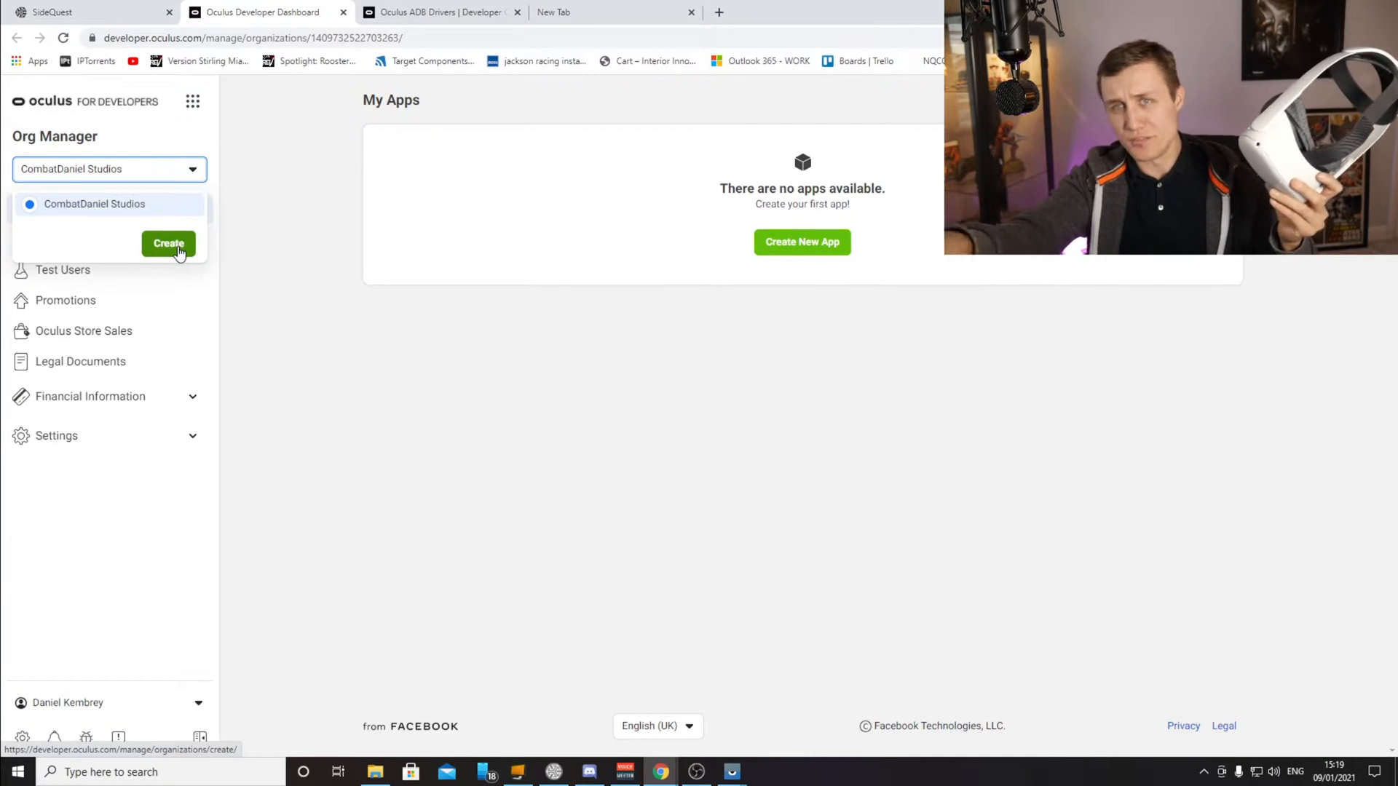
pyautogui.click(167, 243)
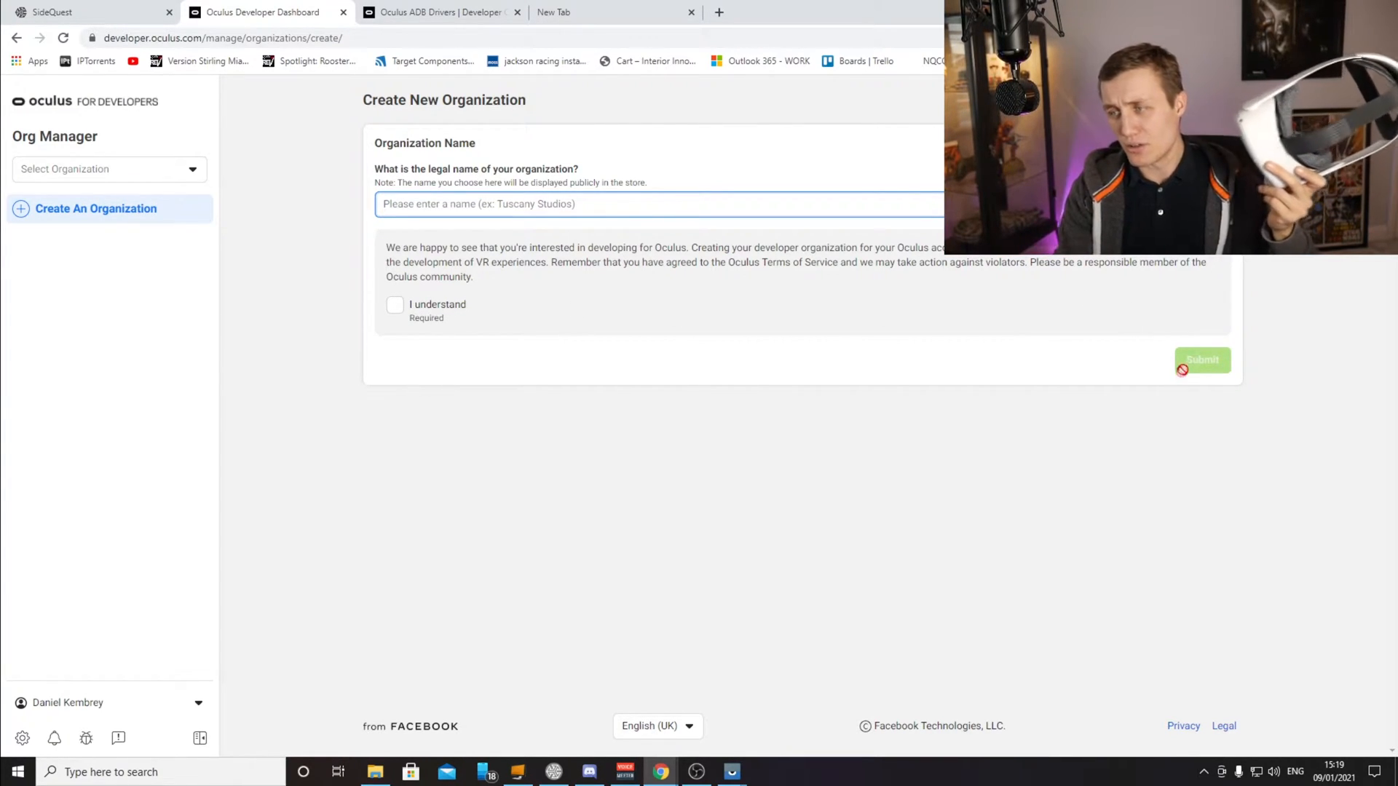
pyautogui.click(108, 168)
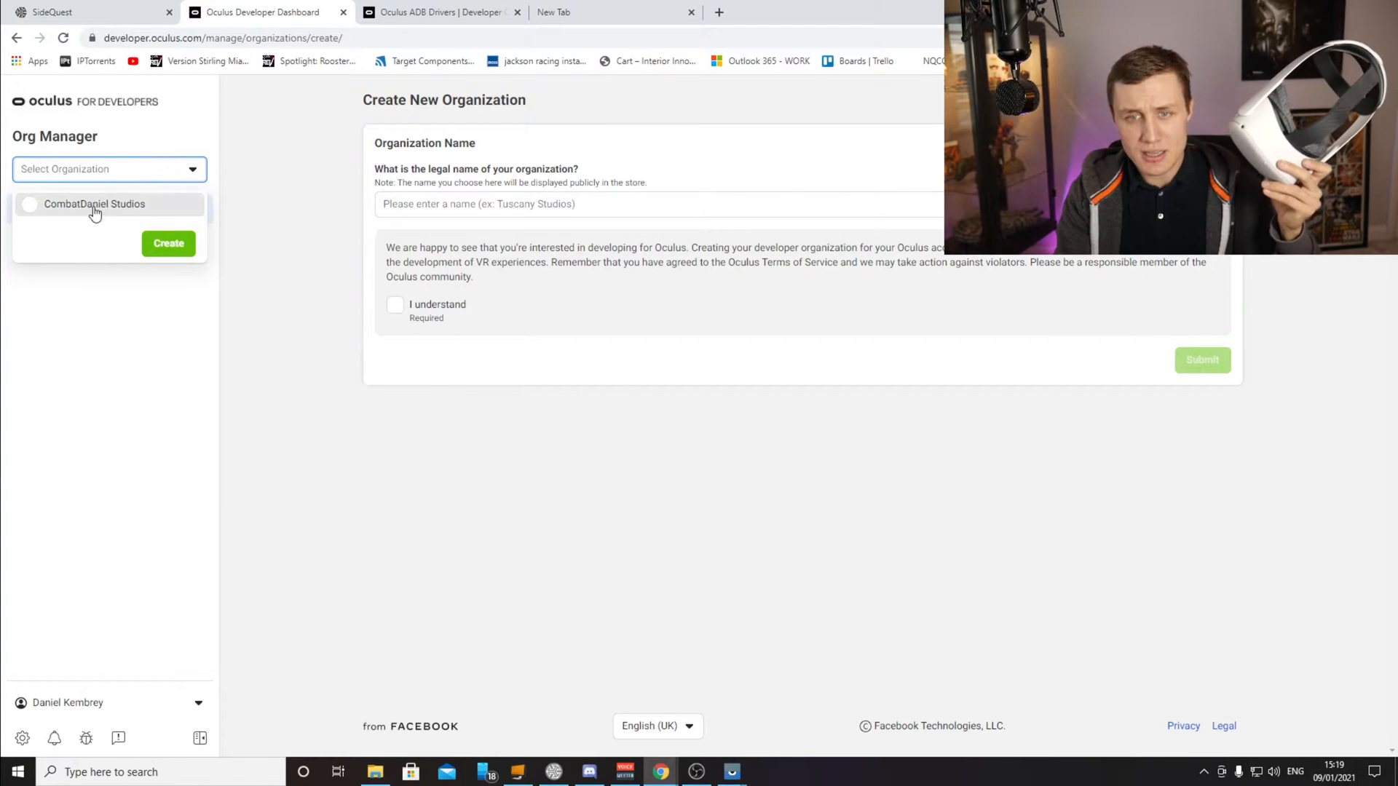
pyautogui.click(93, 204)
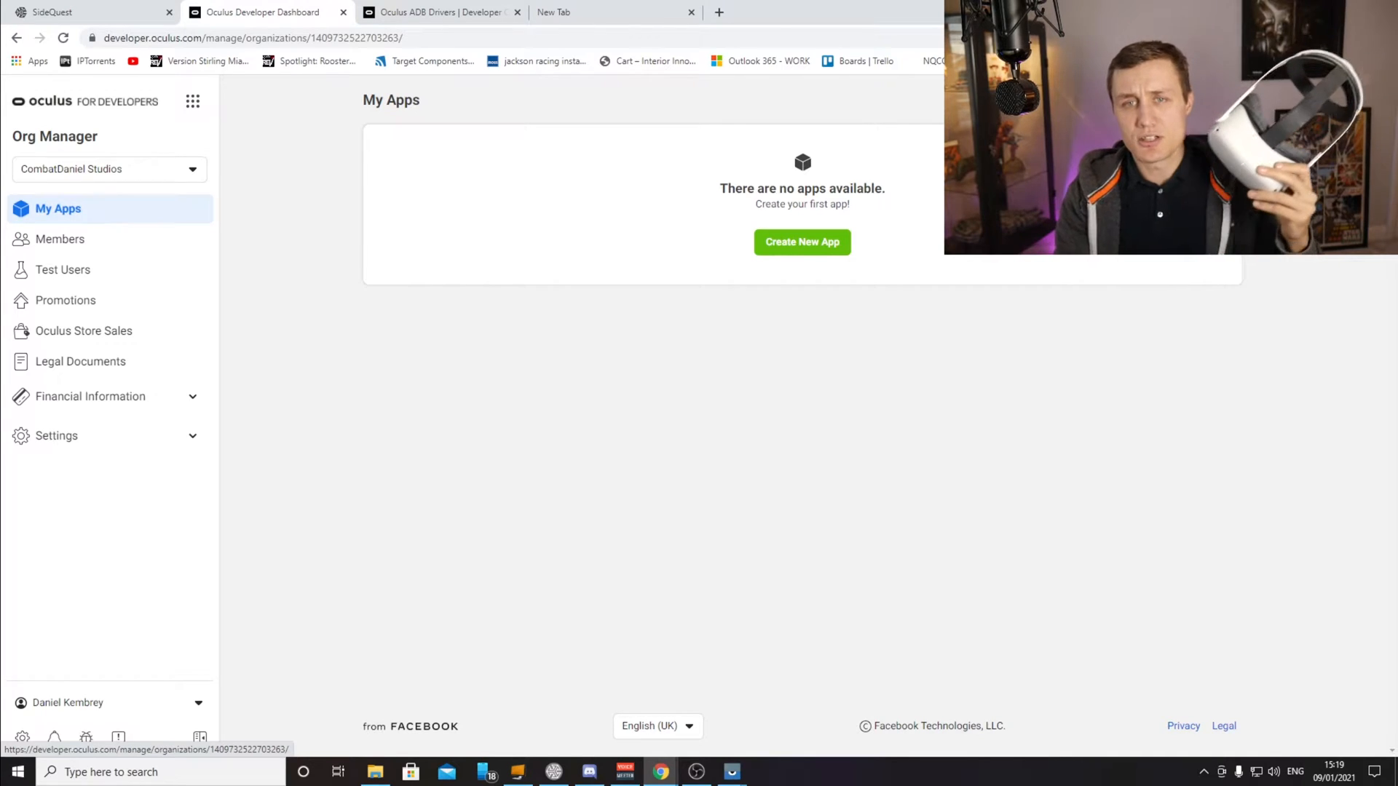
# - Switch to the SideQuest tab showing Step 3 Install Drivers and Step 4 Developer Mode
pyautogui.click(89, 12)
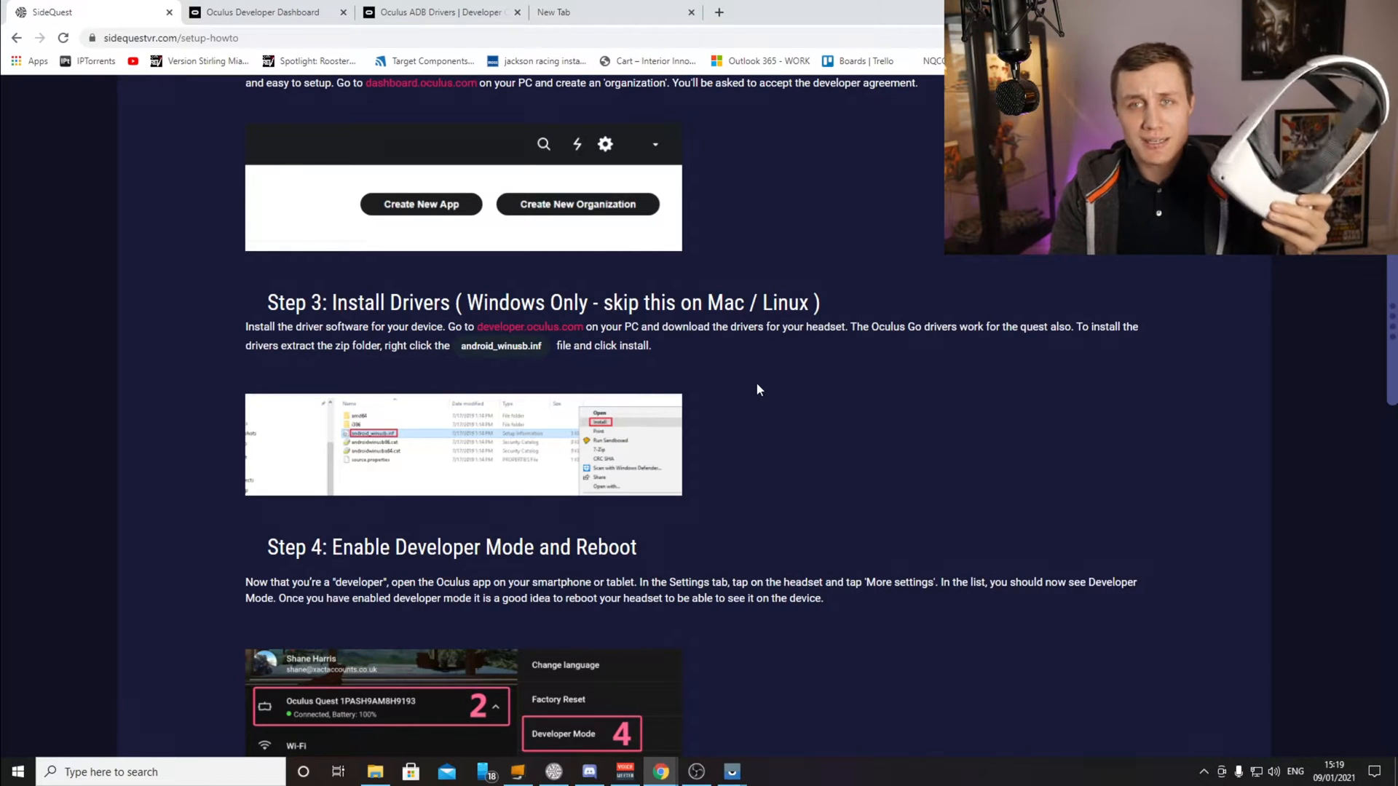
pyautogui.moveTo(805, 408)
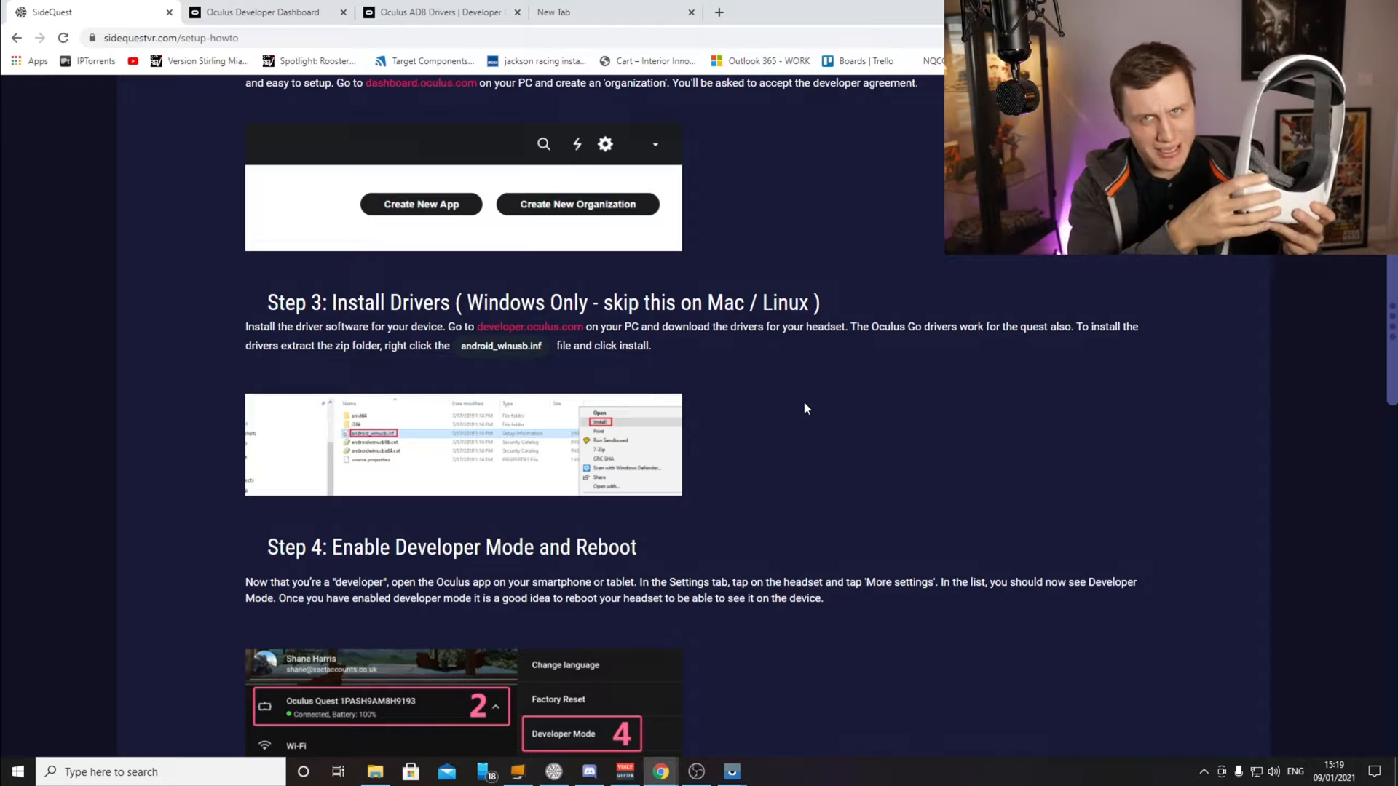
pyautogui.moveTo(675, 357)
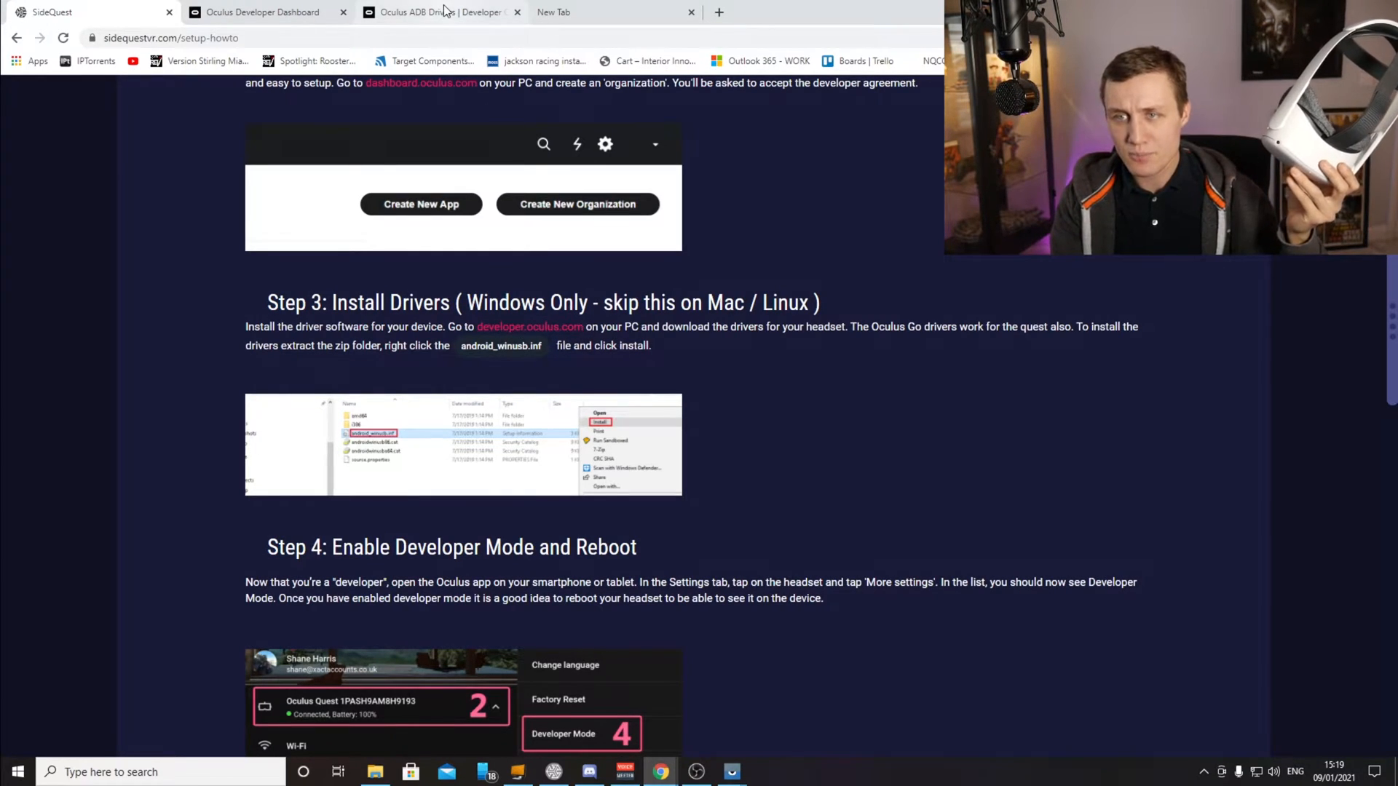
# - Accept the Oculus ADB Drivers 2.0 license terms and download the driver package
pyautogui.click(437, 12)
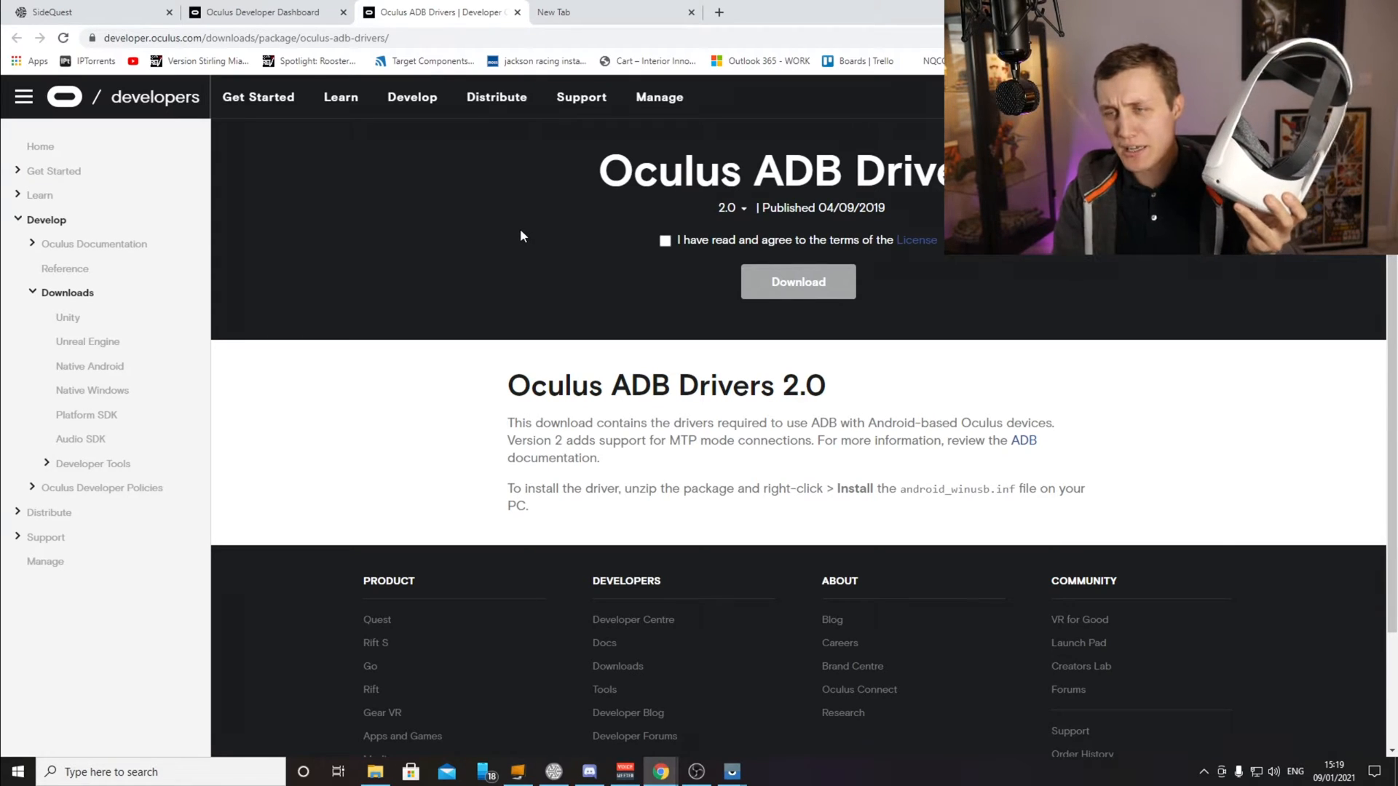
pyautogui.click(664, 241)
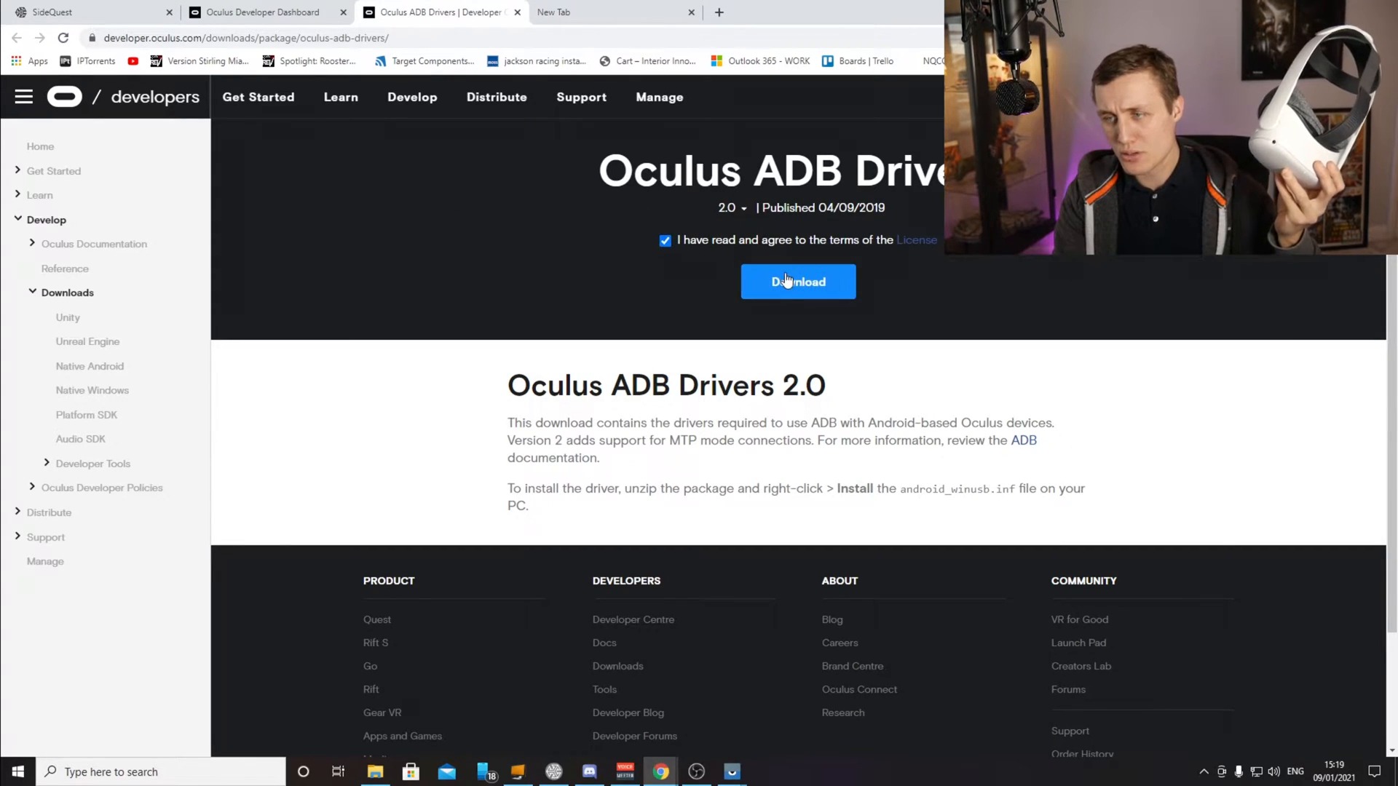
pyautogui.click(797, 281)
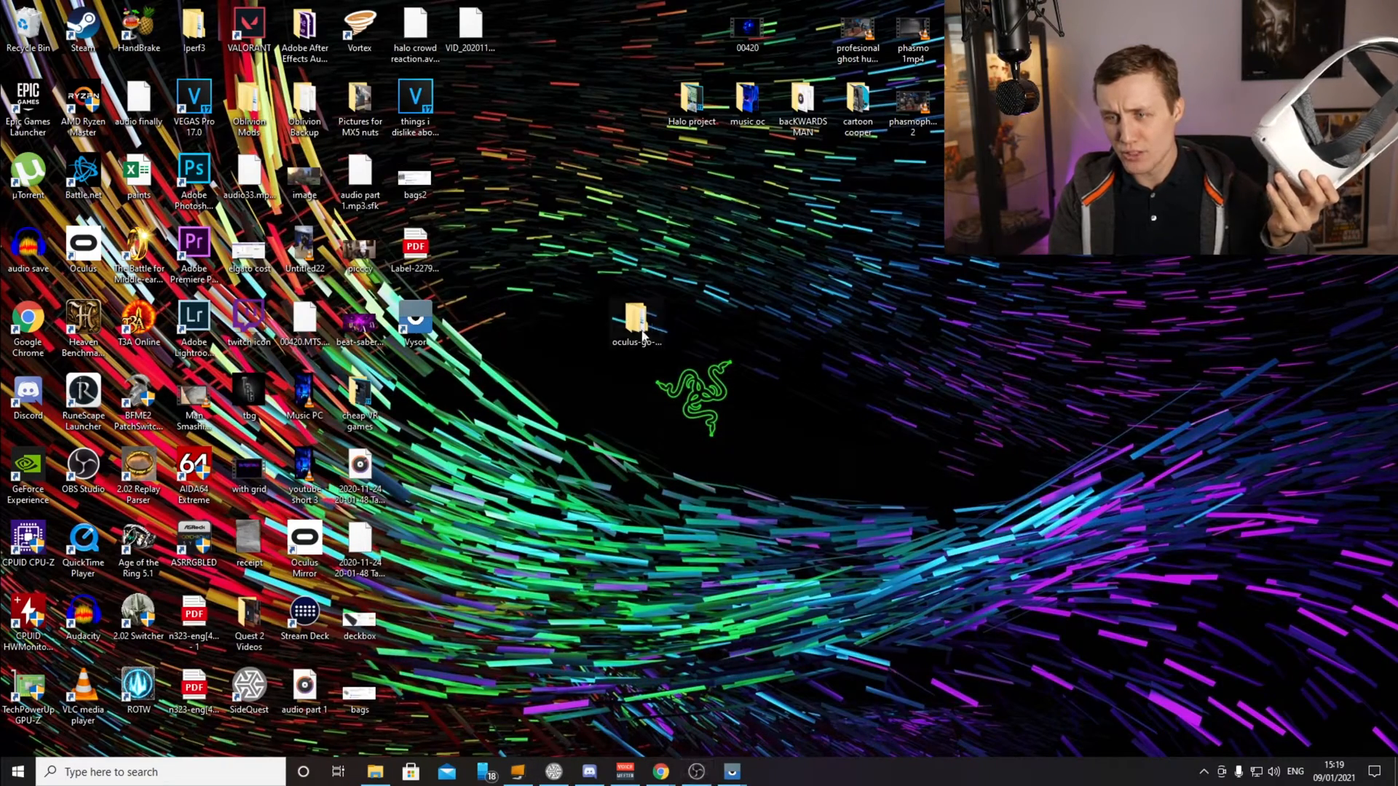
# - Open oculus-go-adb-driver-2.0\usb_driver and bring up android_winusb's context menu
pyautogui.click(636, 321)
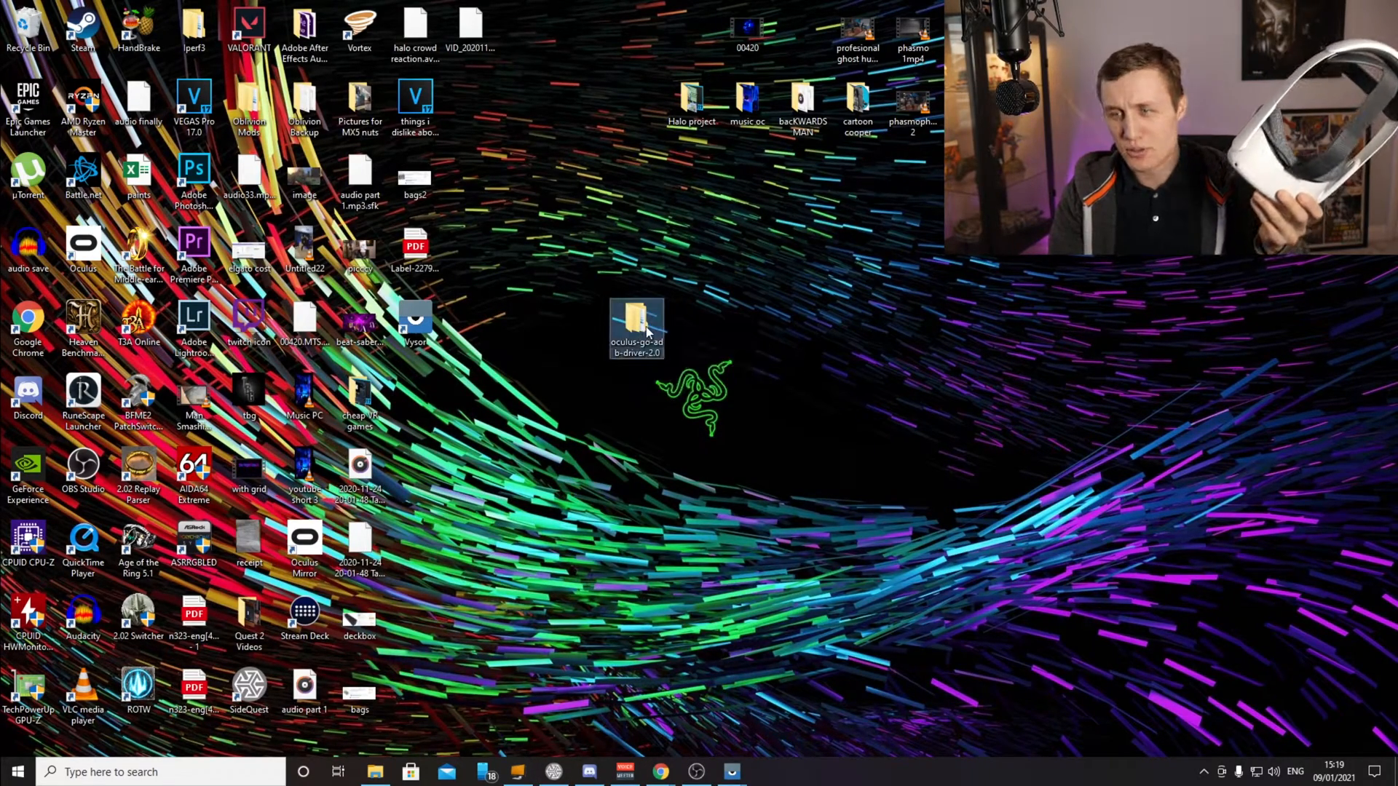
pyautogui.doubleClick(635, 317)
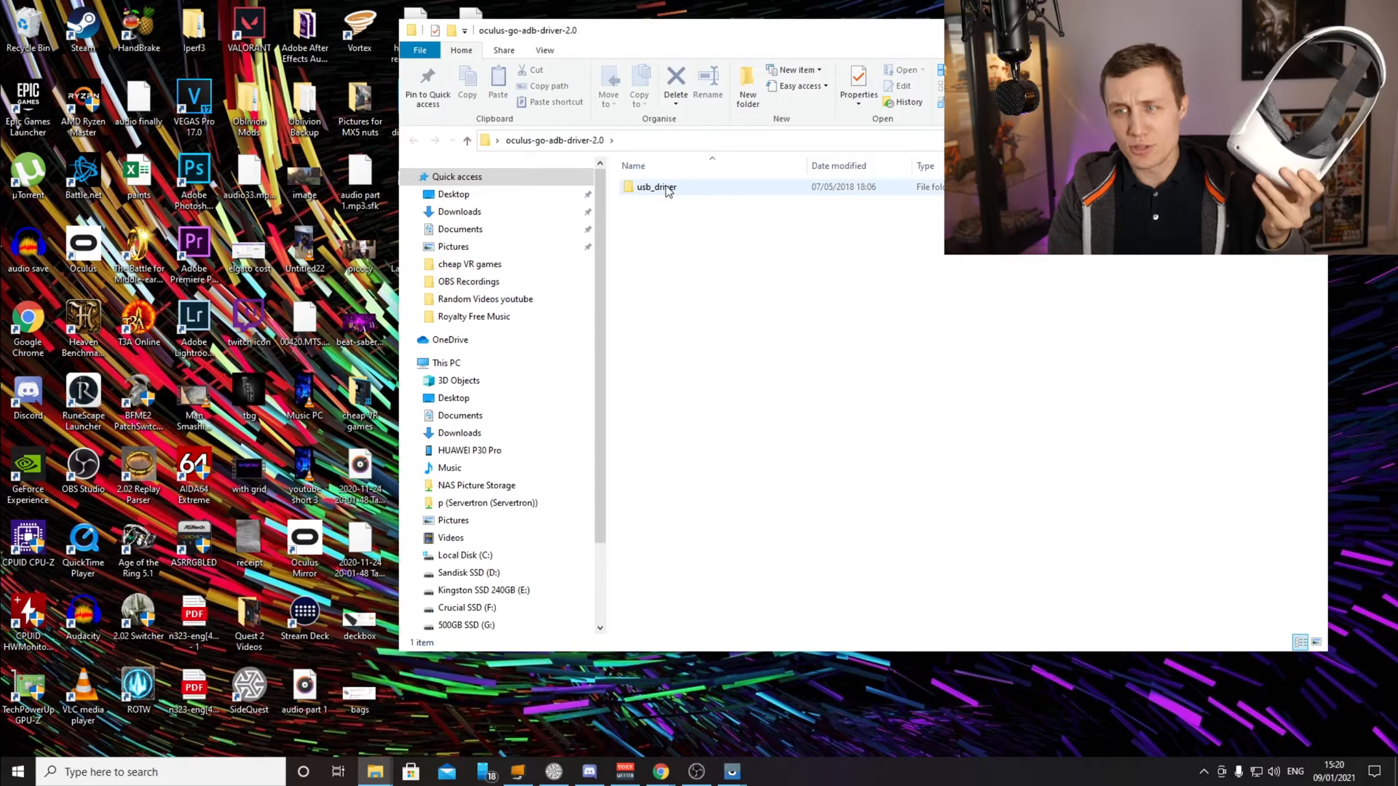
pyautogui.doubleClick(656, 186)
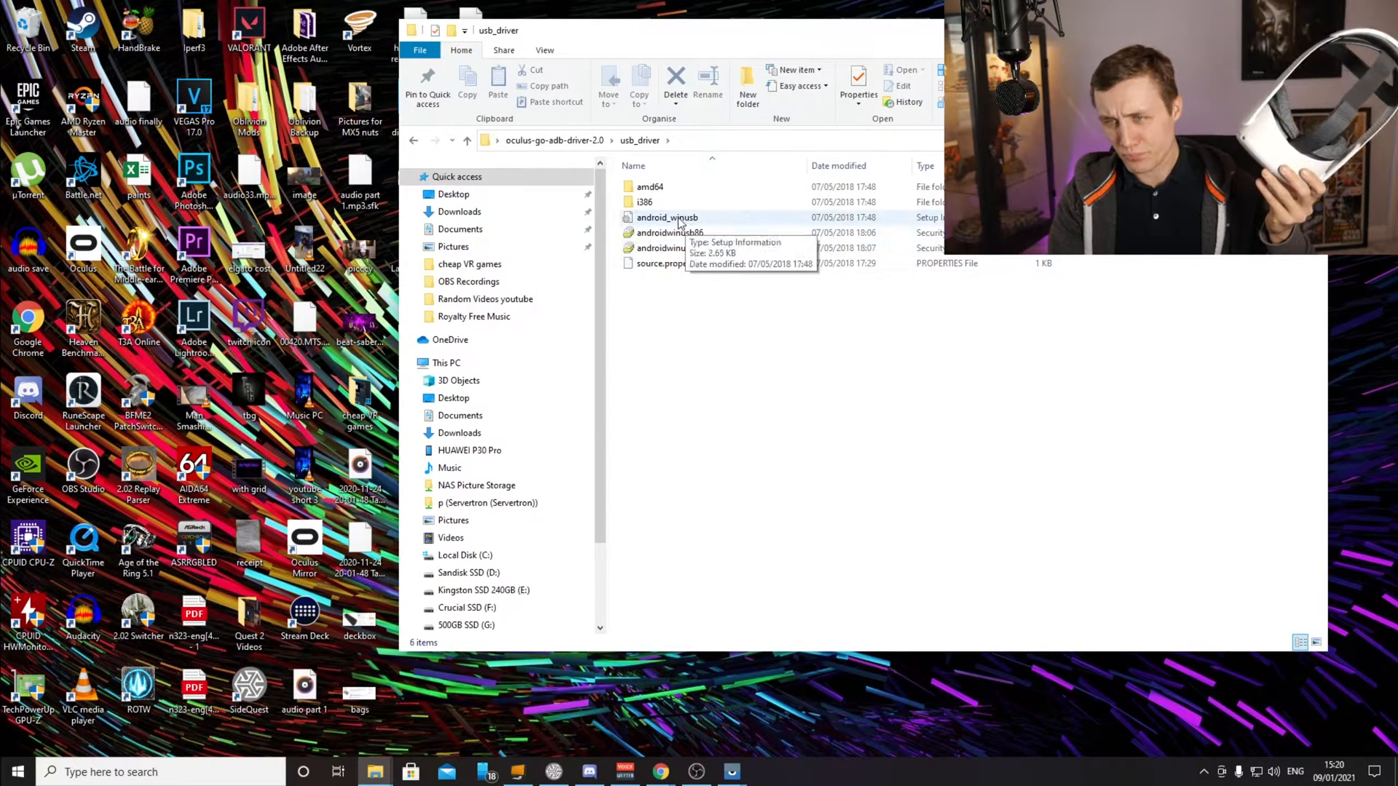
pyautogui.click(667, 217)
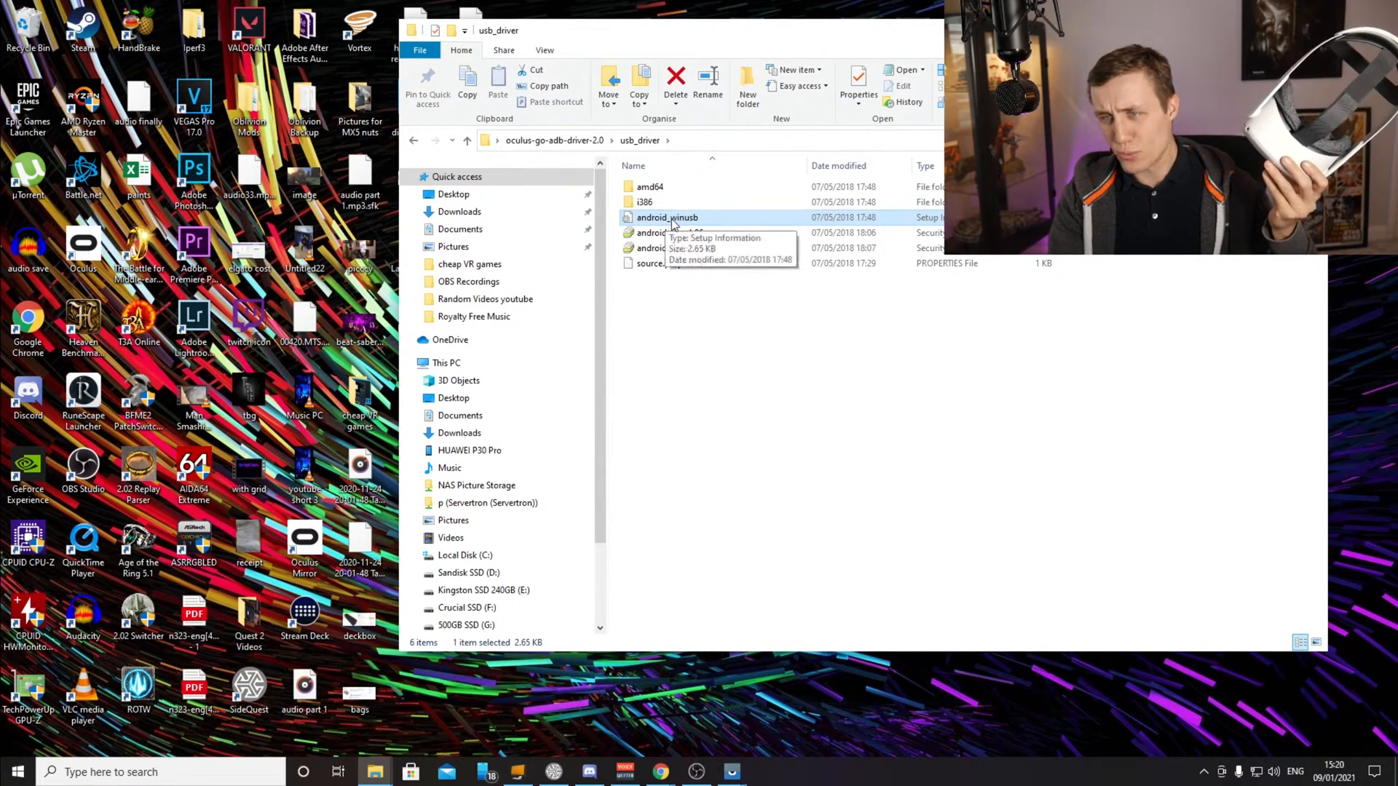
pyautogui.rightClick(667, 218)
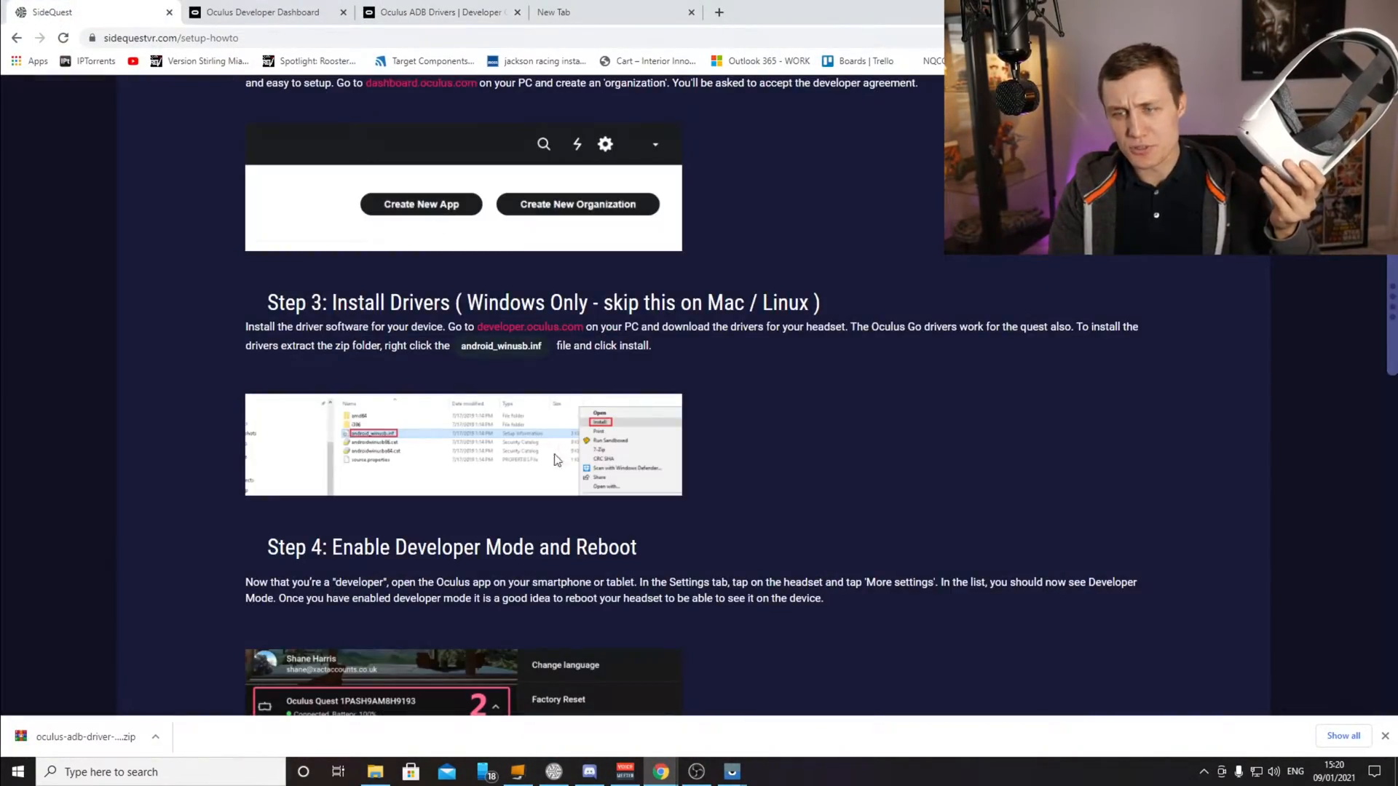
# - Scroll the SideQuest guide to Step 3 Install Drivers and Step 4 Enable Developer Mode
pyautogui.scroll(-3)
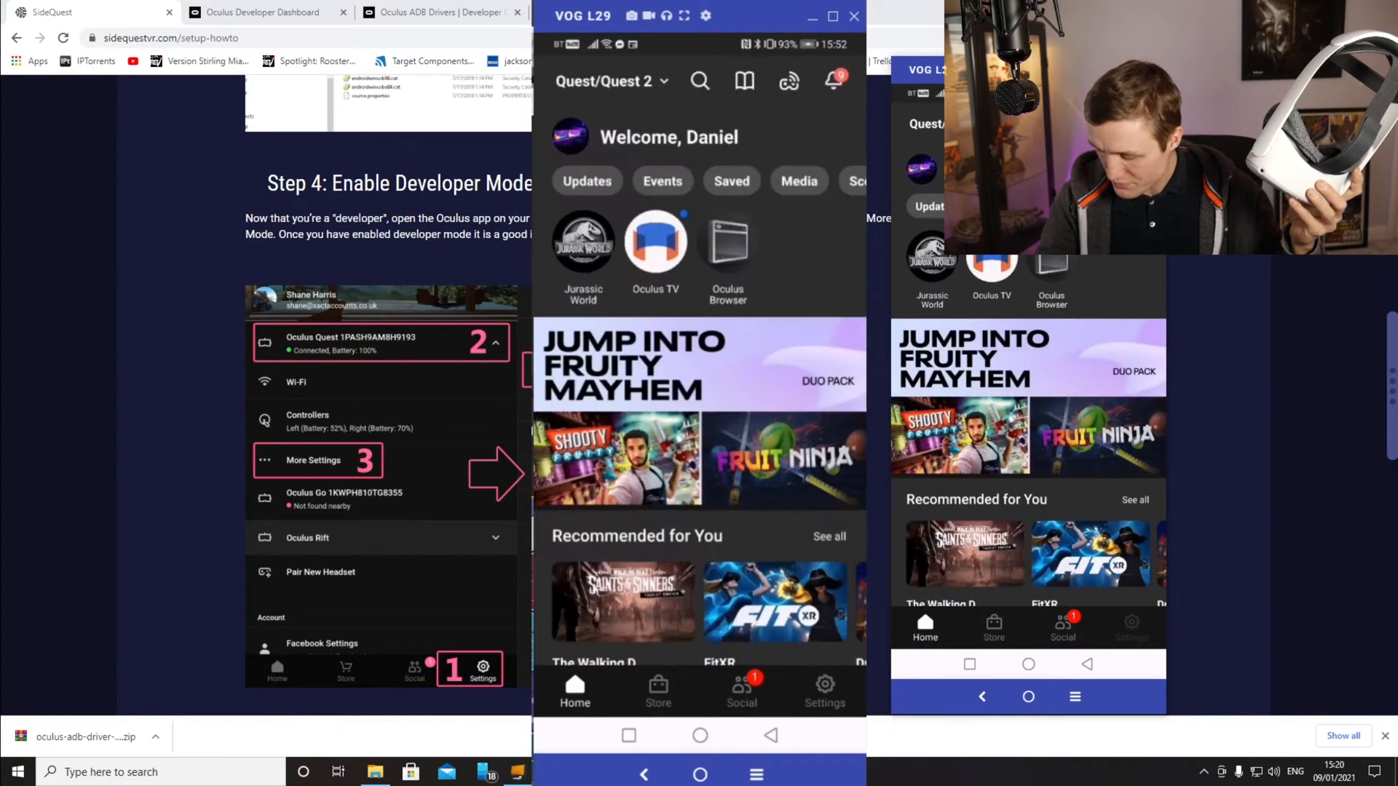
# - In the mirrored Oculus app, navigate Settings, Quest 2 More Settings, then Developer Mode
pyautogui.click(823, 690)
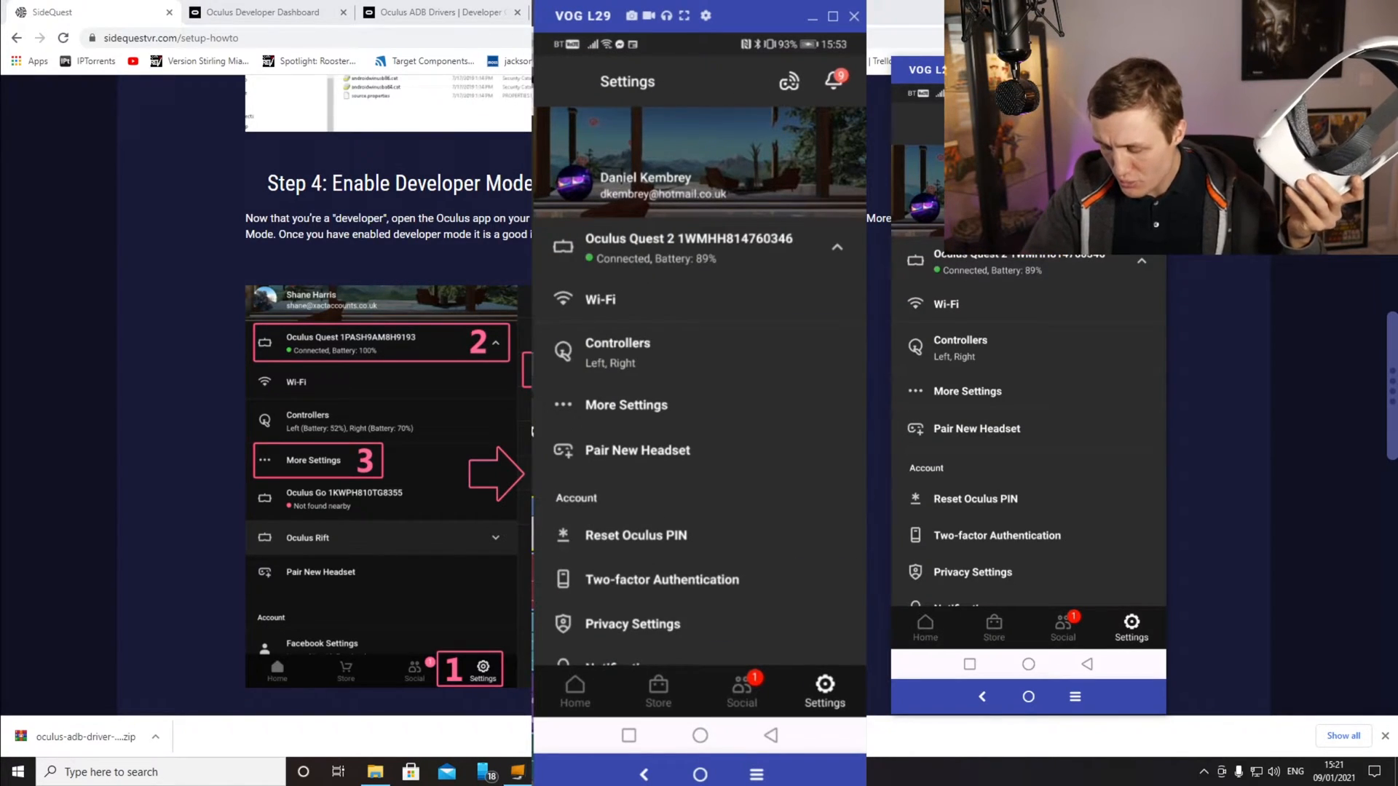
pyautogui.click(836, 246)
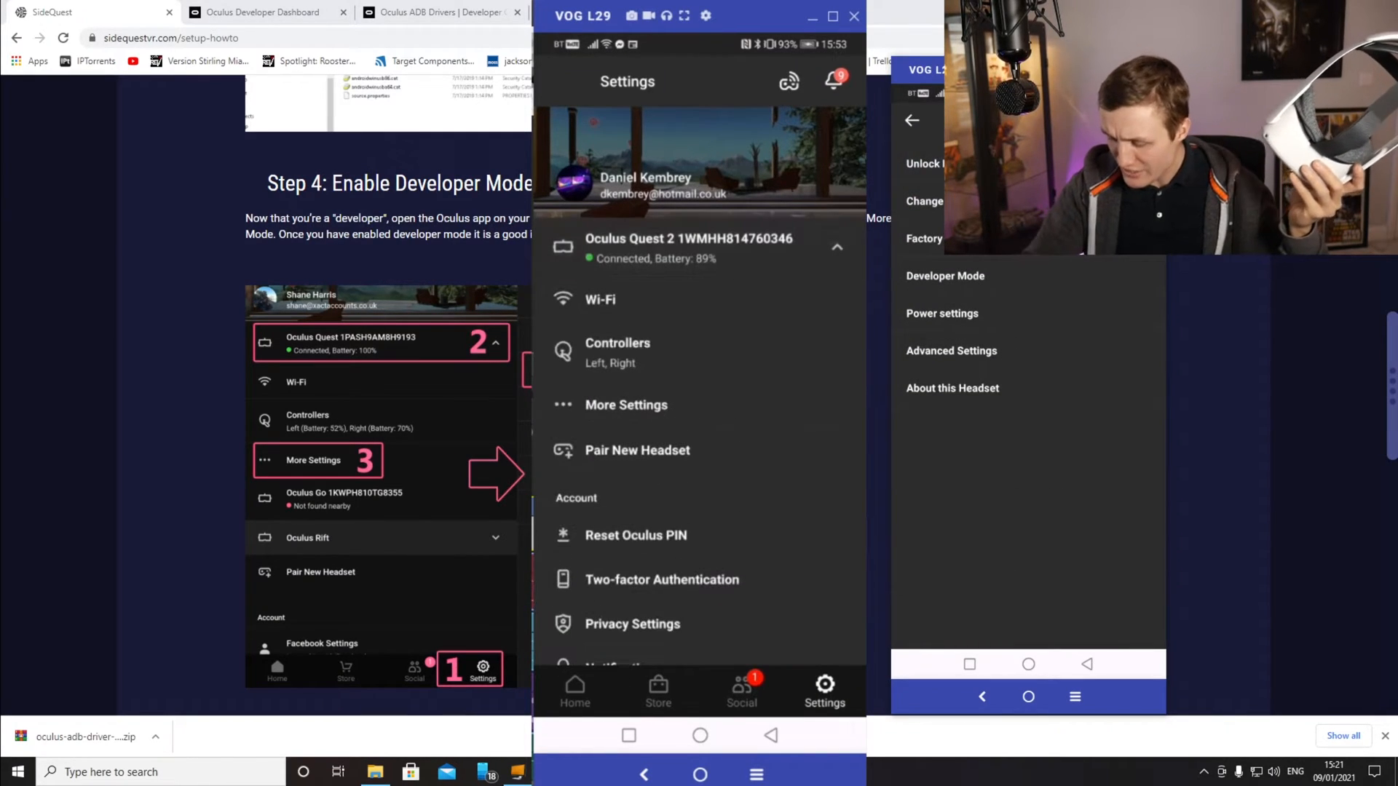
pyautogui.click(626, 405)
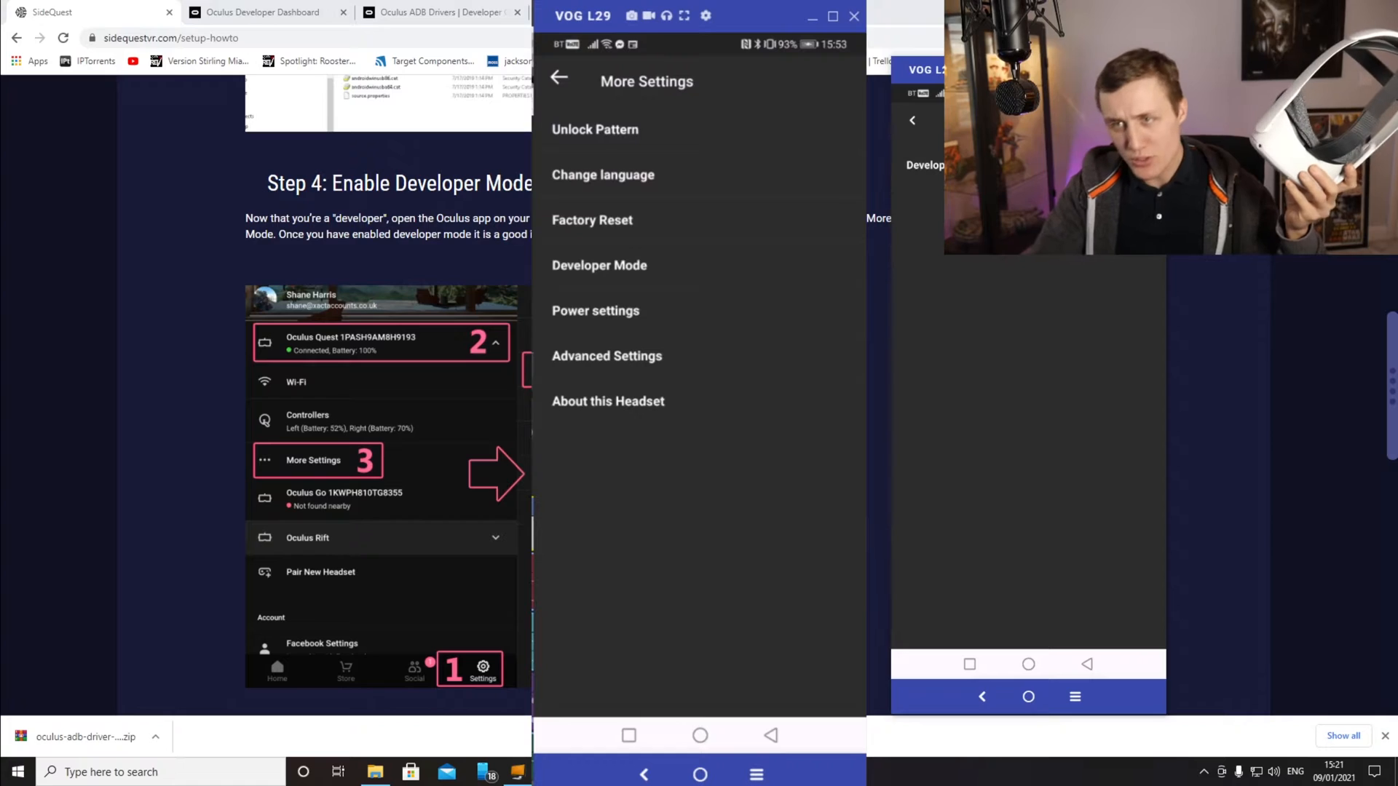
pyautogui.click(600, 265)
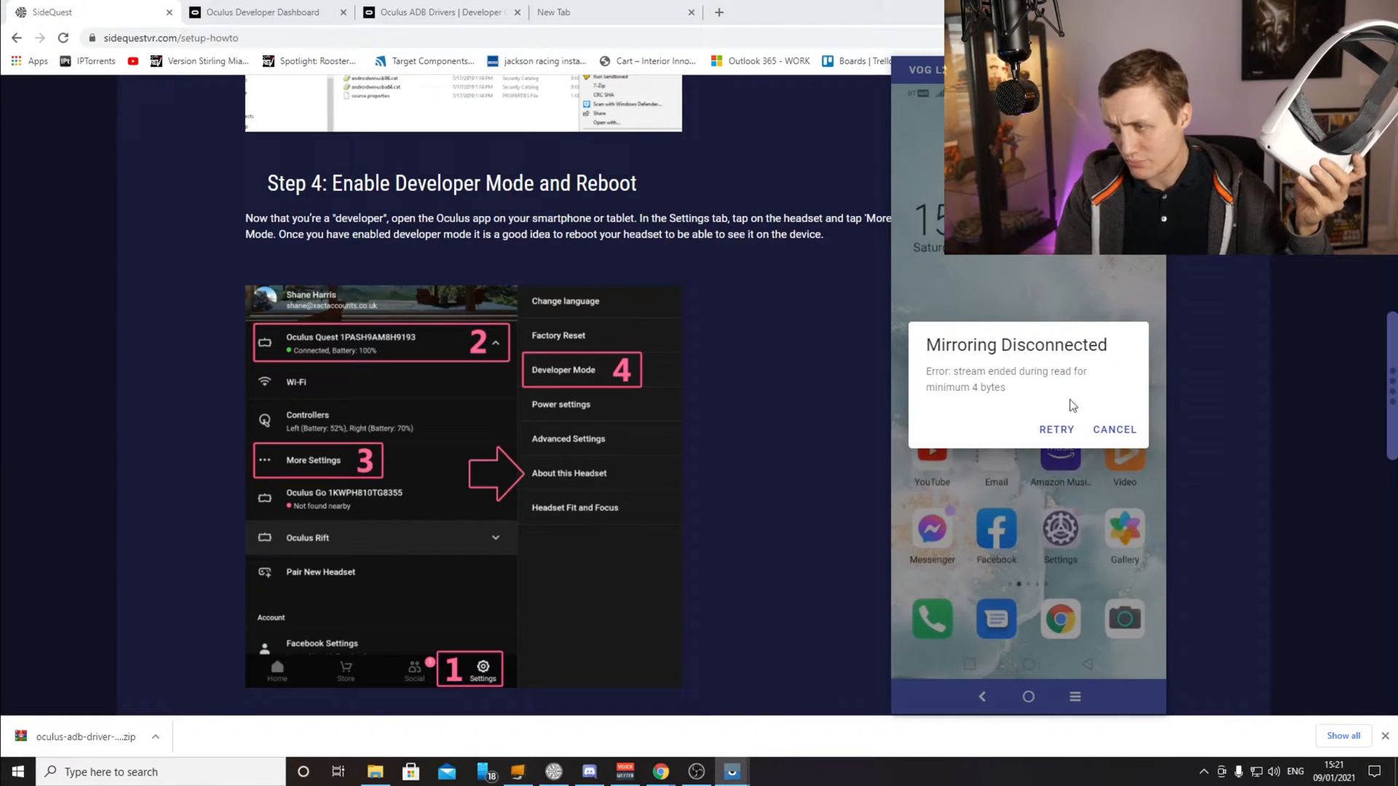
# - Cancel the Mirroring Disconnected dialog and scroll to Step 5 Connect USB Cable
pyautogui.click(1113, 429)
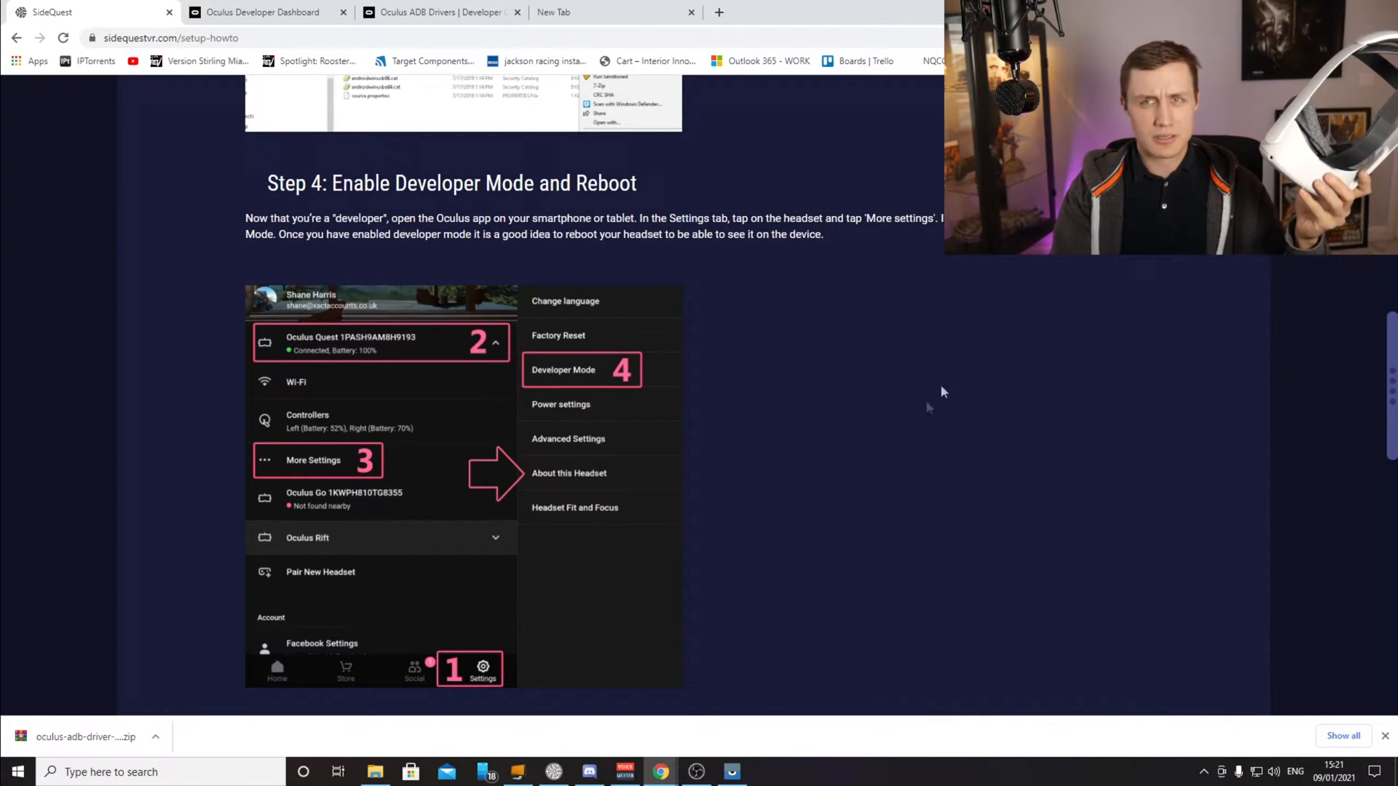
pyautogui.scroll(-3)
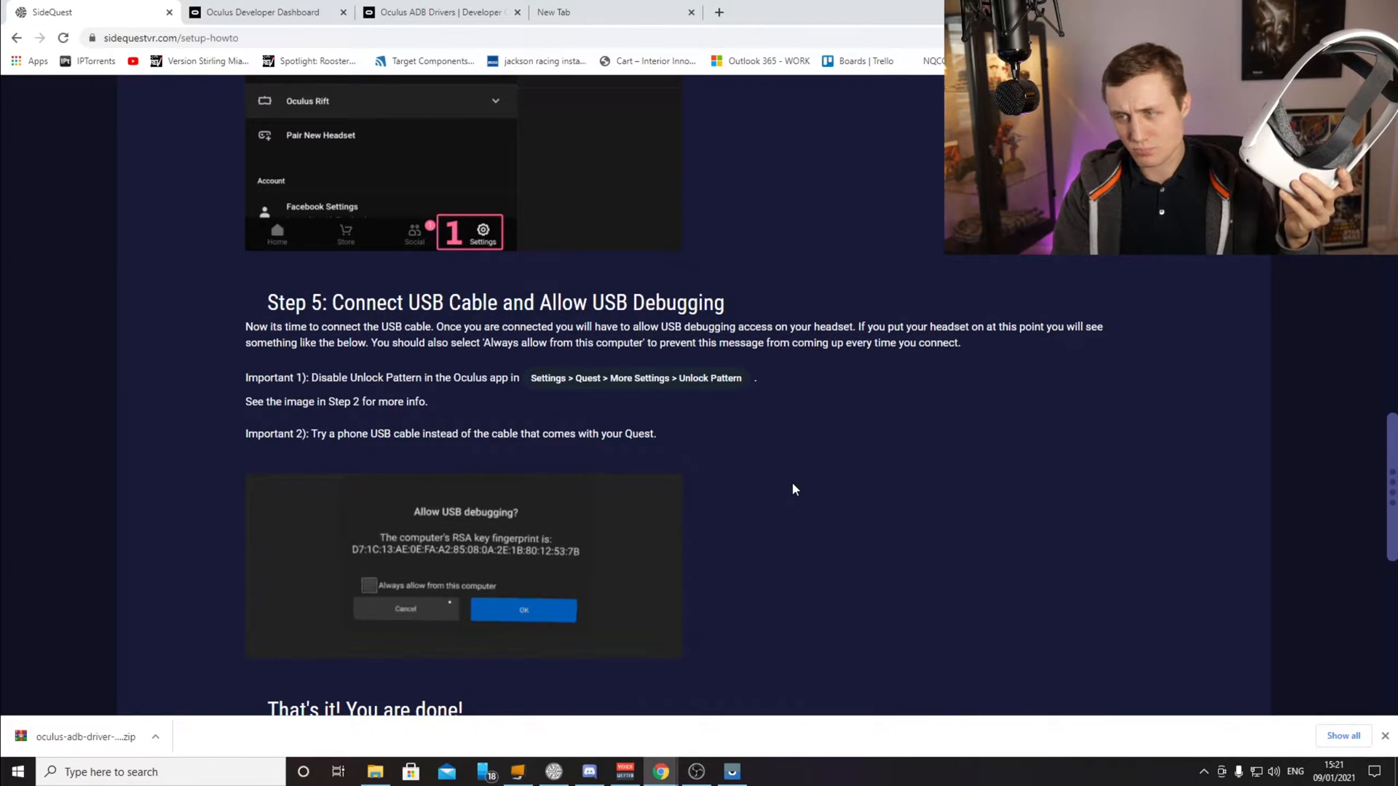
pyautogui.scroll(-3)
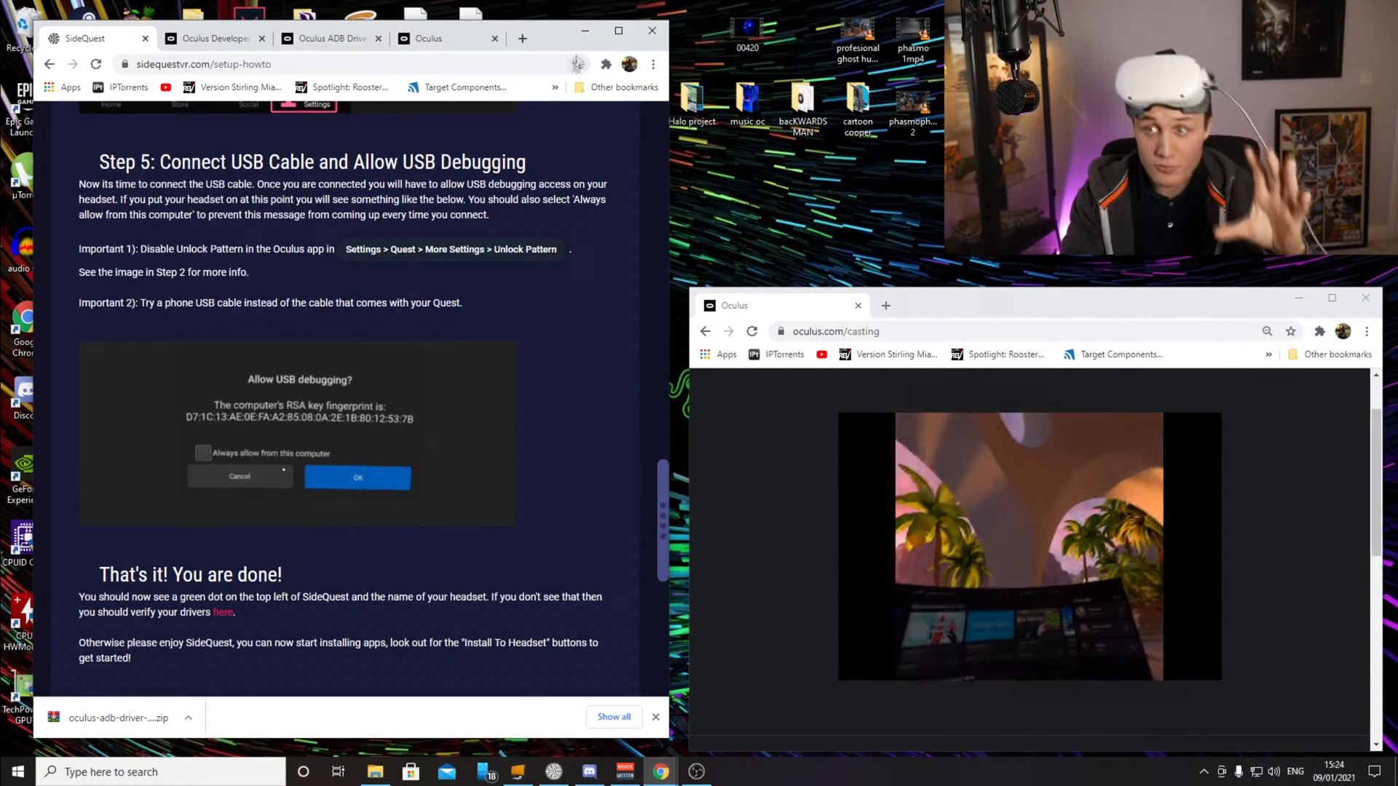
pyautogui.click(651, 31)
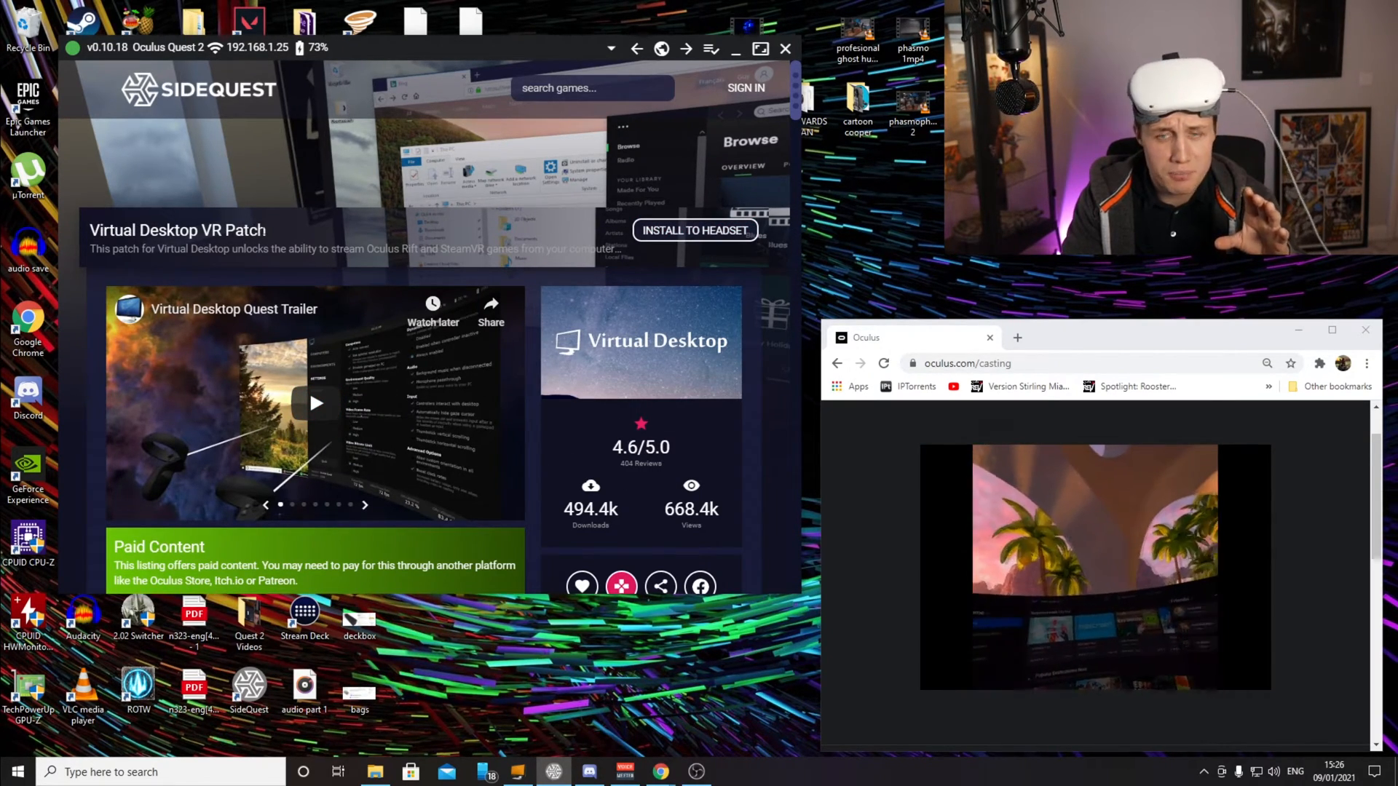
# - Open the Virtual Desktop VR Patch listing in SideQuest
pyautogui.click(694, 230)
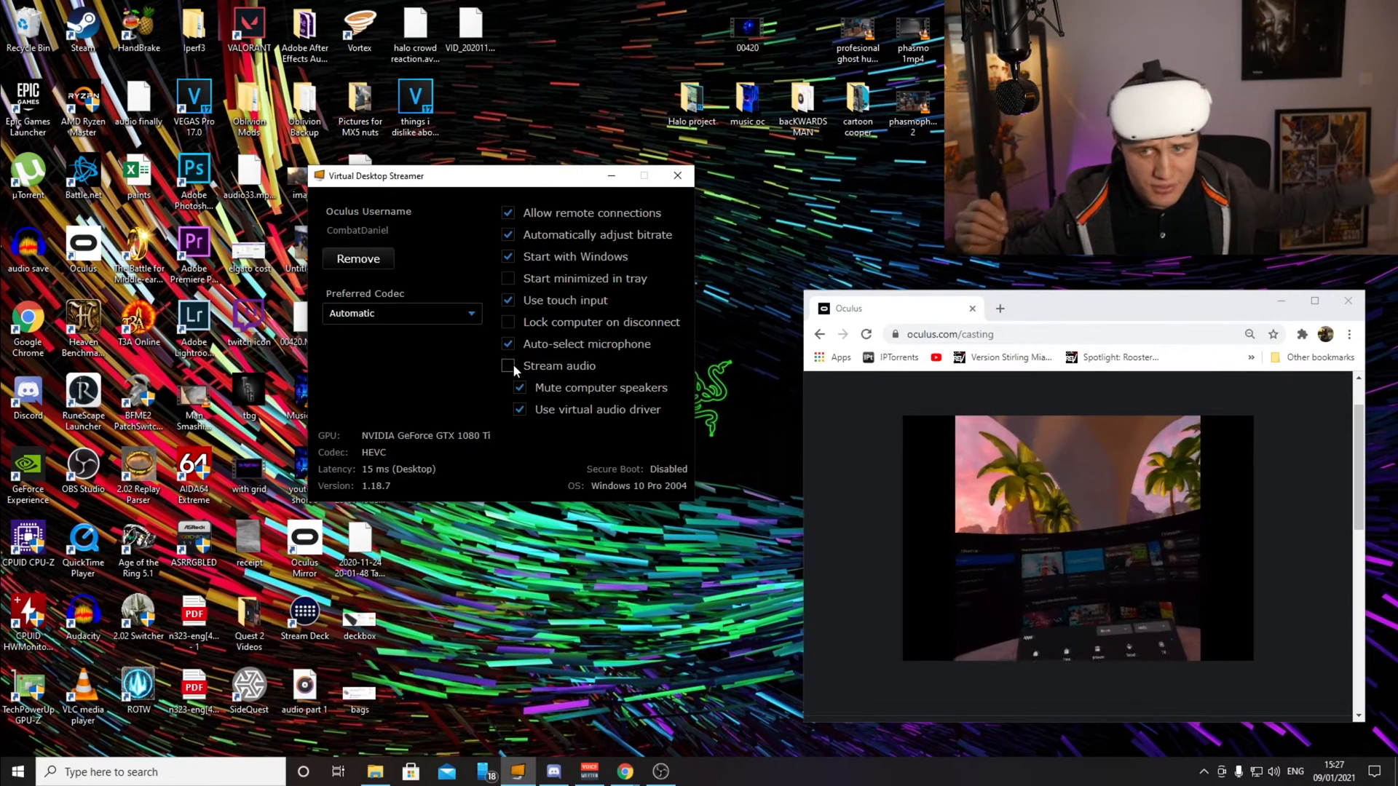
# - Toggle Stream audio on, off, and back on in Virtual Desktop Streamer
pyautogui.click(508, 366)
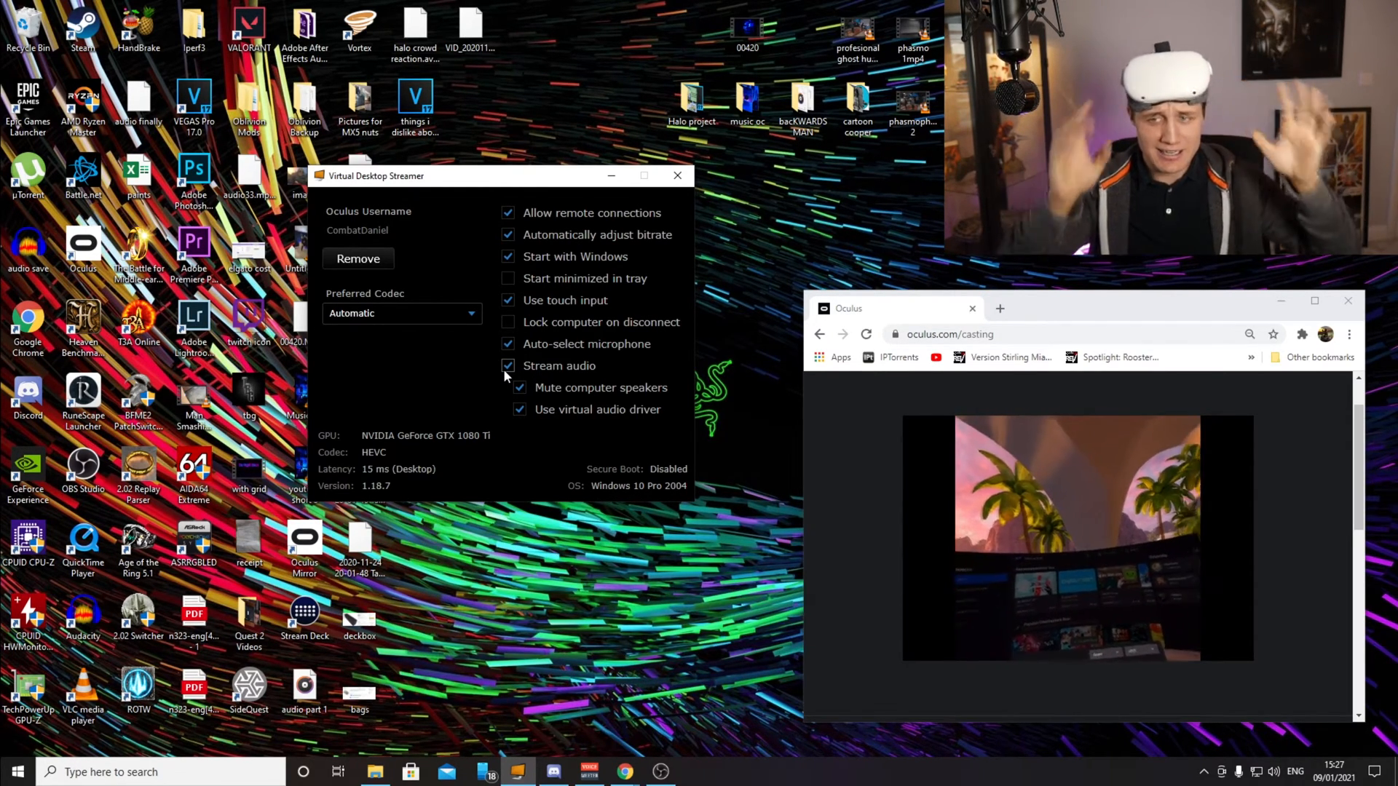
pyautogui.click(508, 365)
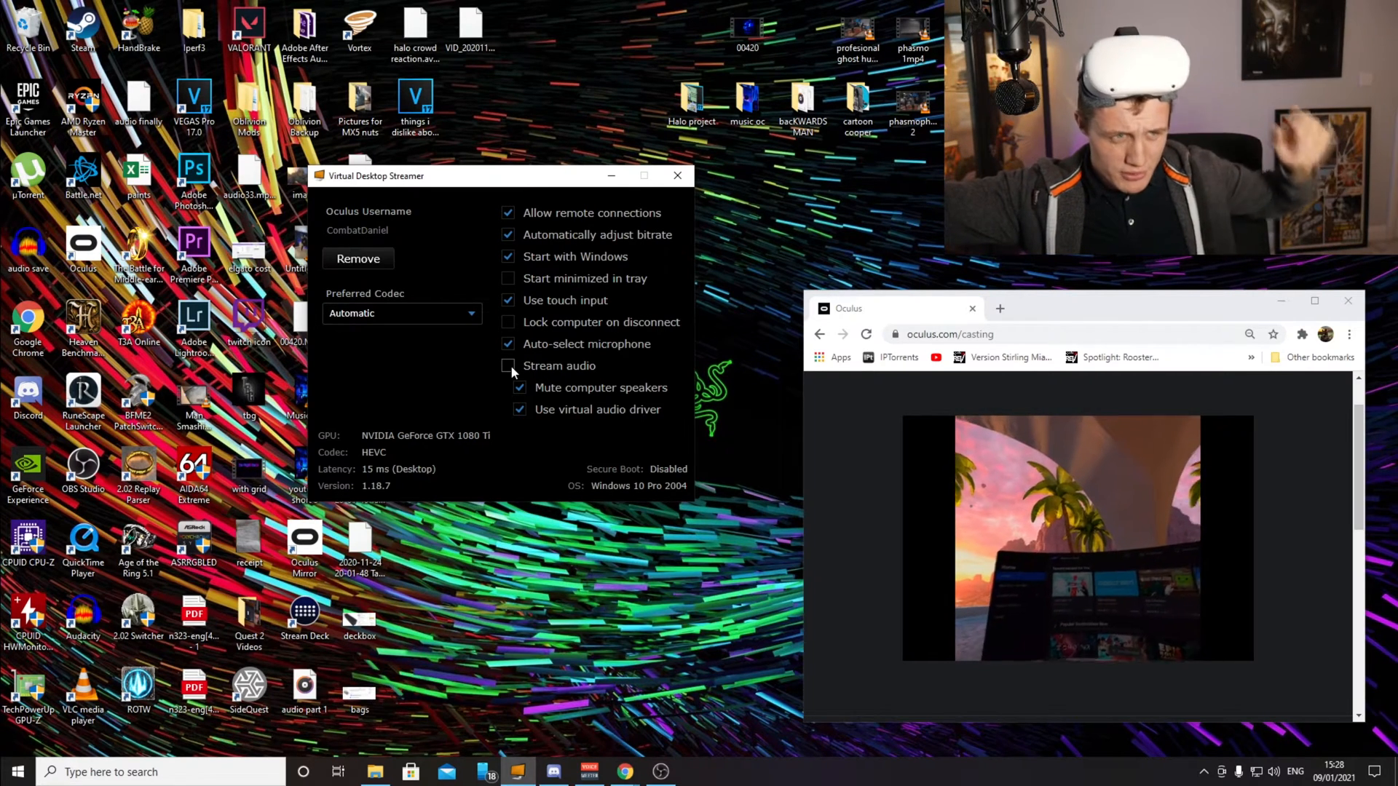
pyautogui.click(508, 366)
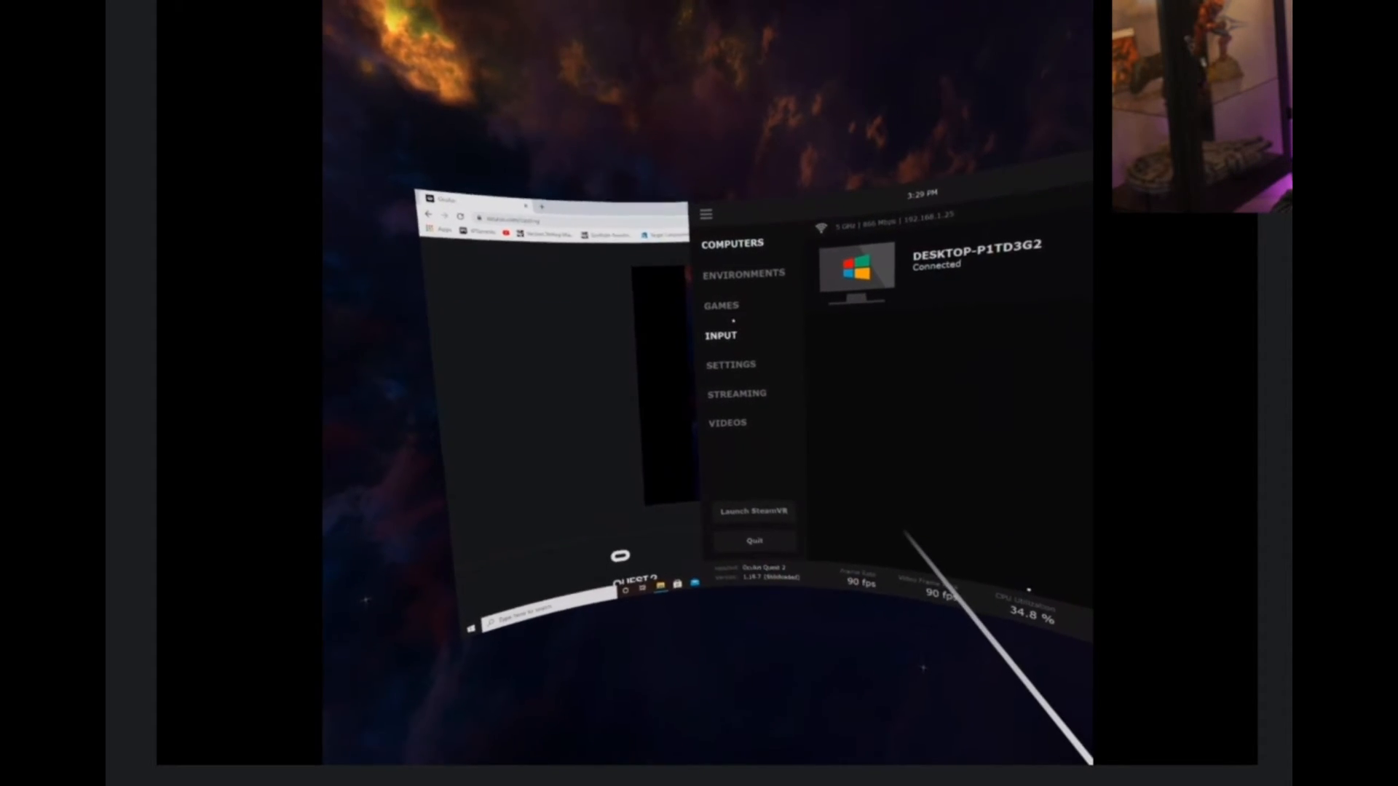
# - Open Virtual Desktop's streaming quality options from the computers list
pyautogui.click(736, 393)
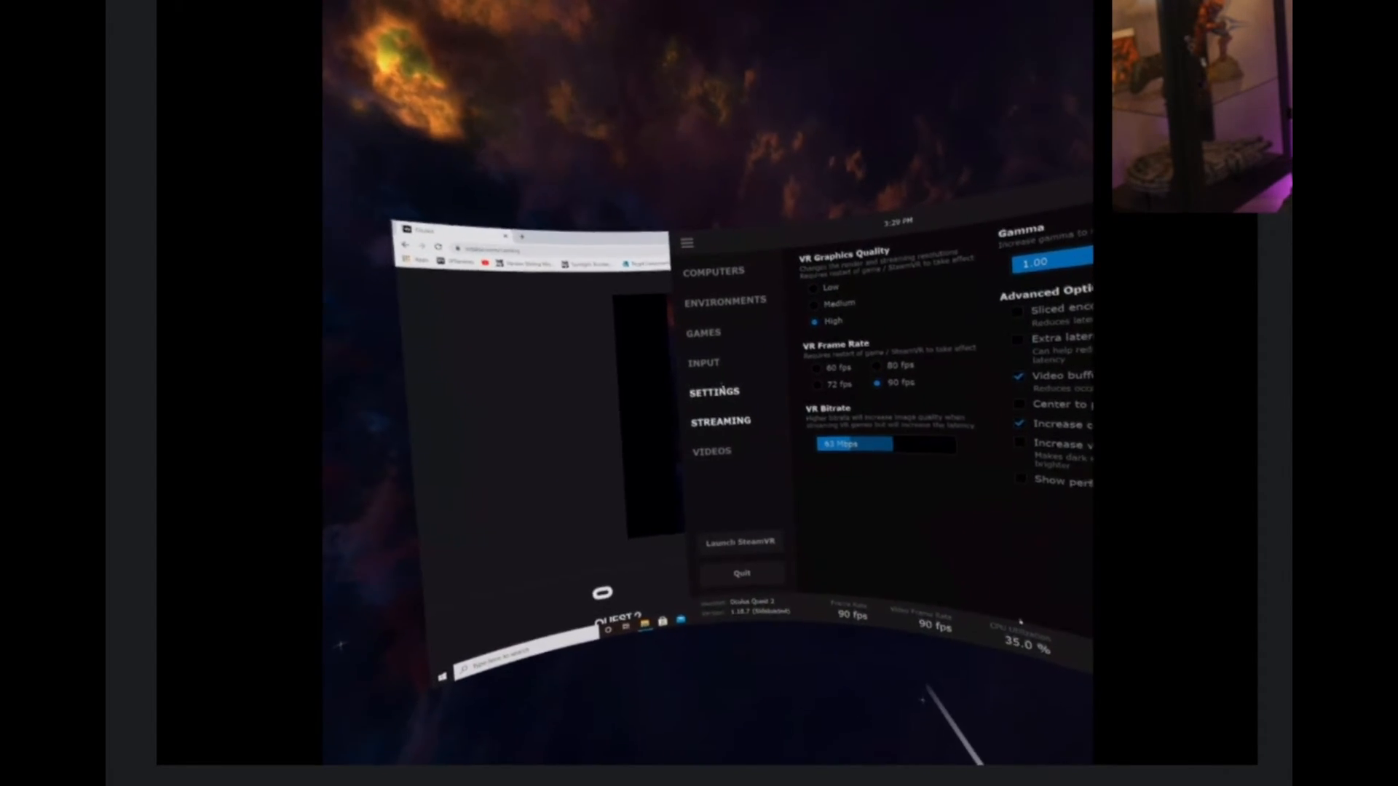
# - After reviewing High quality, 90 fps and bitrate, open the games list
pyautogui.click(702, 332)
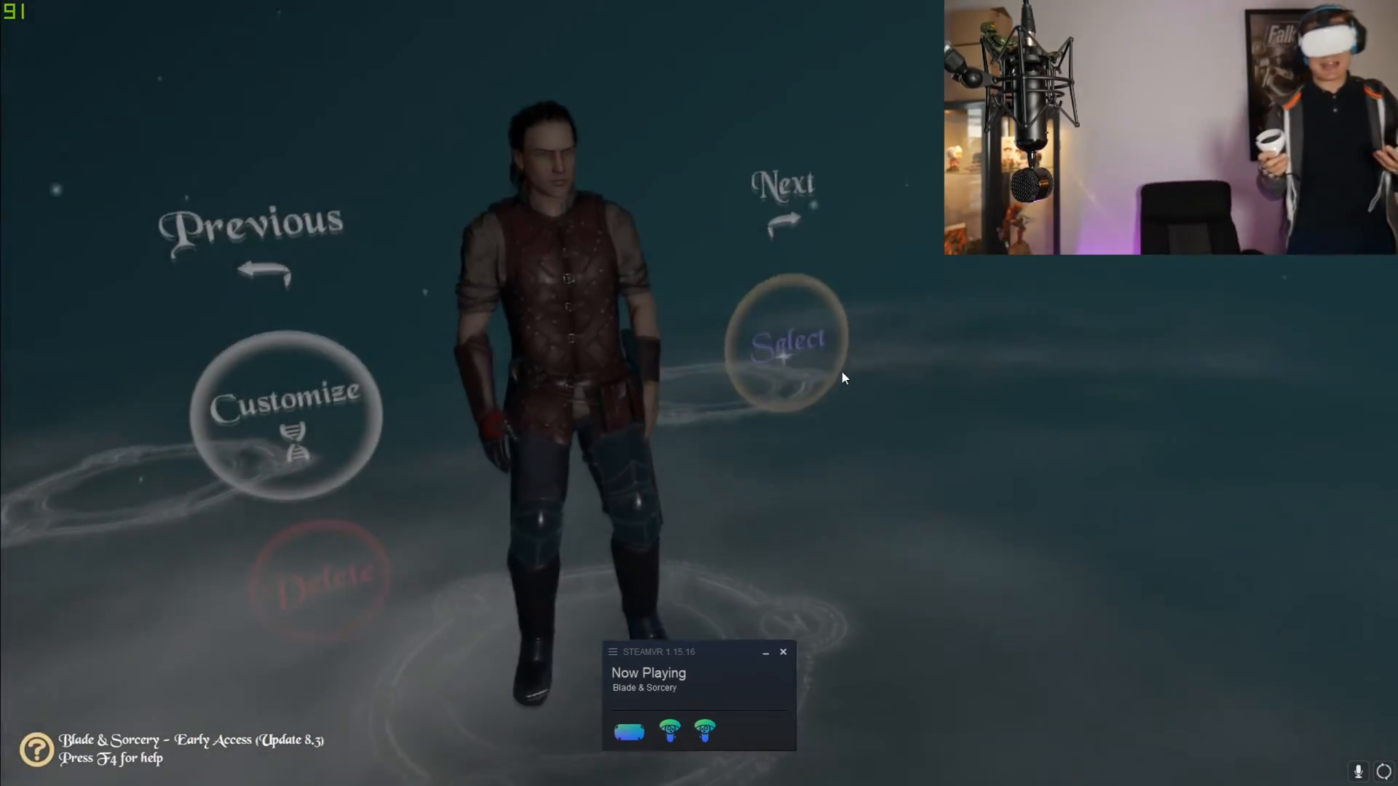
# - Select the displayed Blade & Sorcery character to start loading the game
pyautogui.click(785, 341)
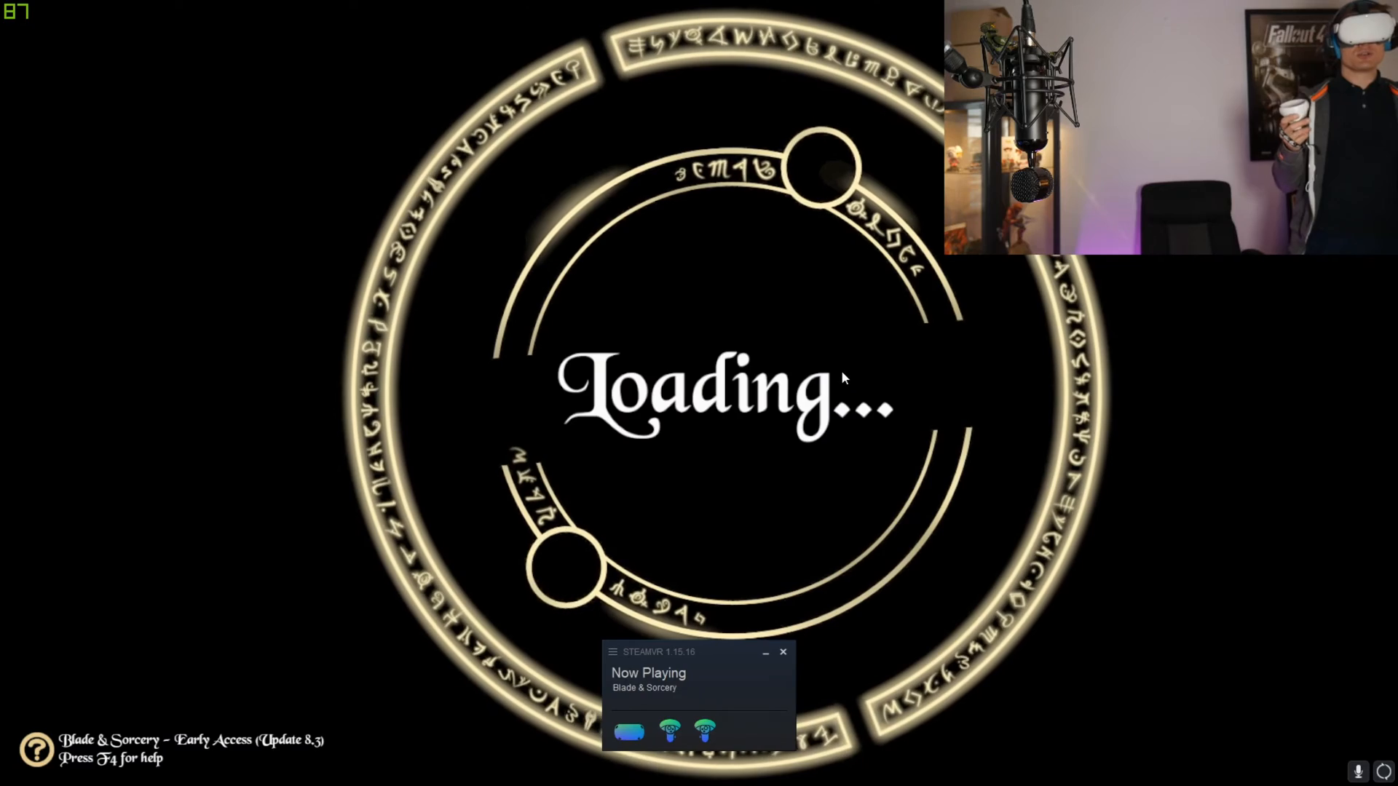